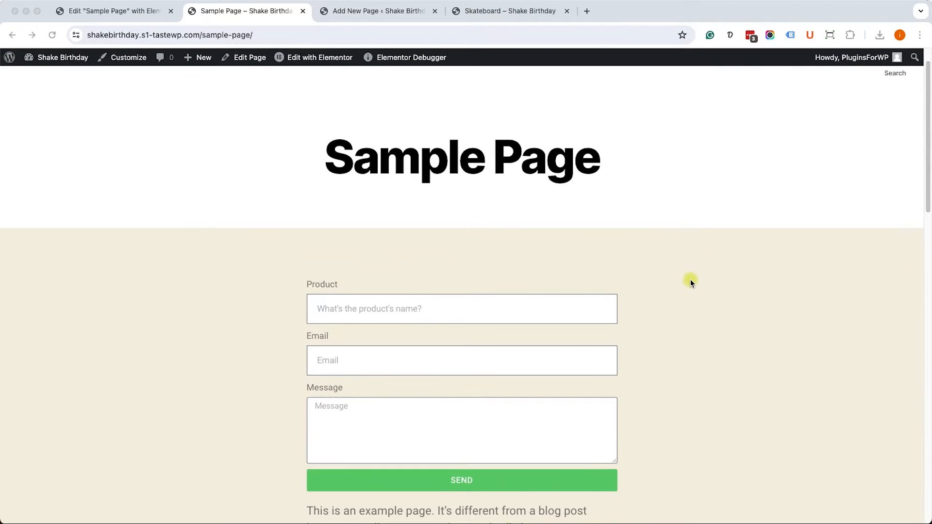
# Step: Review the live Skateboard page and the Sample Page form, then bring up the Skateboard page editor
pyautogui.scroll(-3)
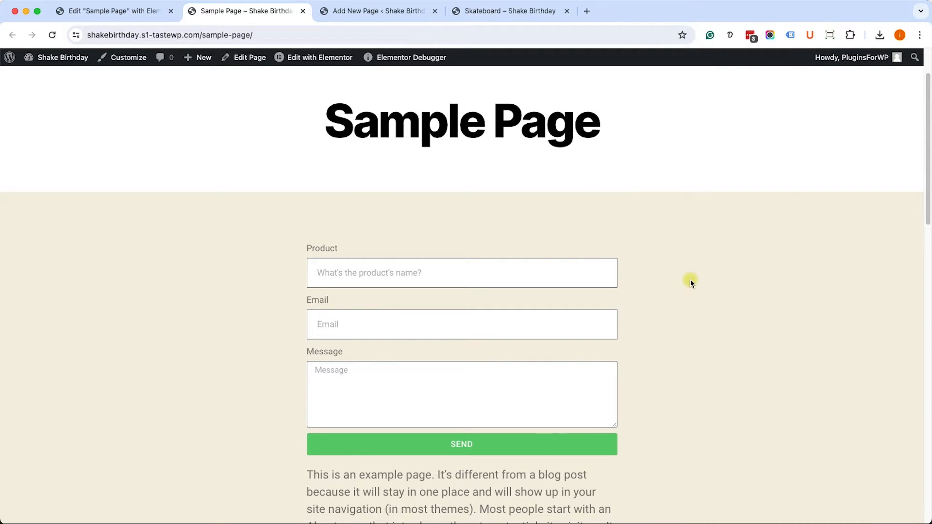
pyautogui.moveTo(700, 283)
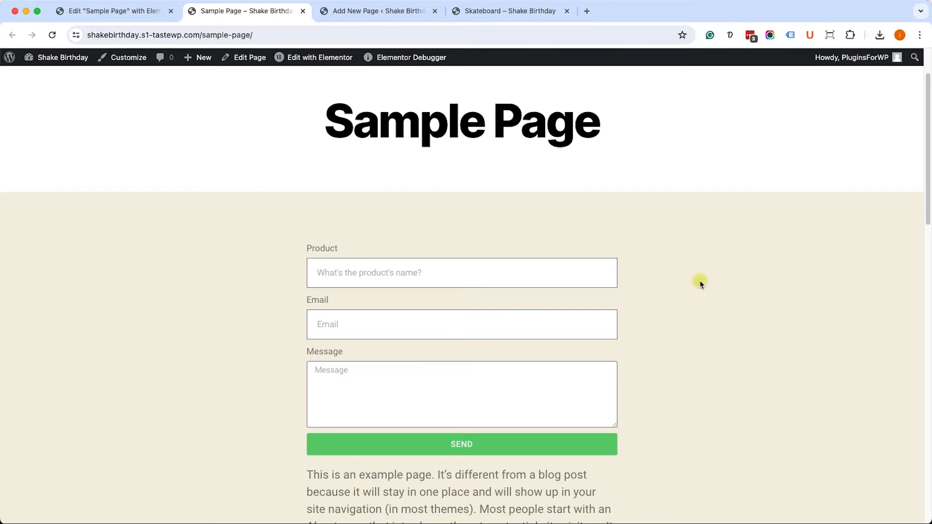
pyautogui.moveTo(514, 234)
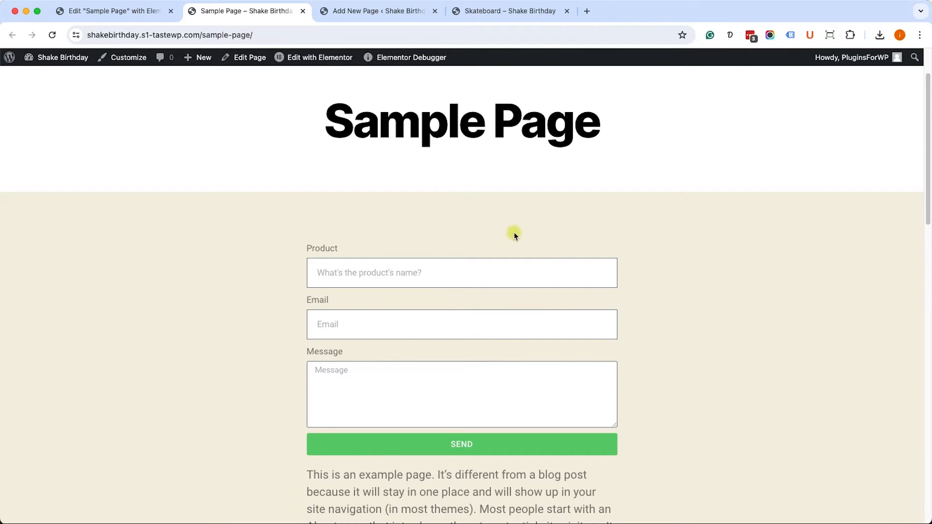
pyautogui.moveTo(441, 306)
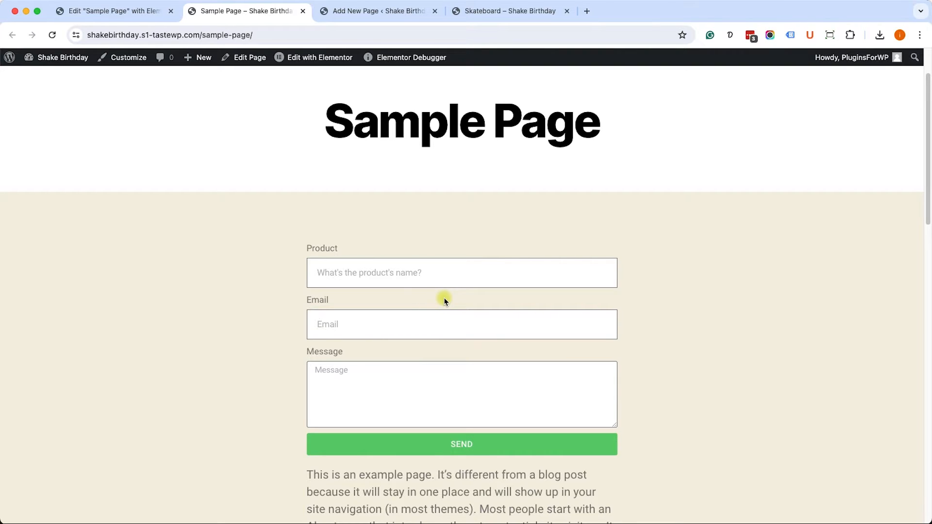
pyautogui.moveTo(313, 249)
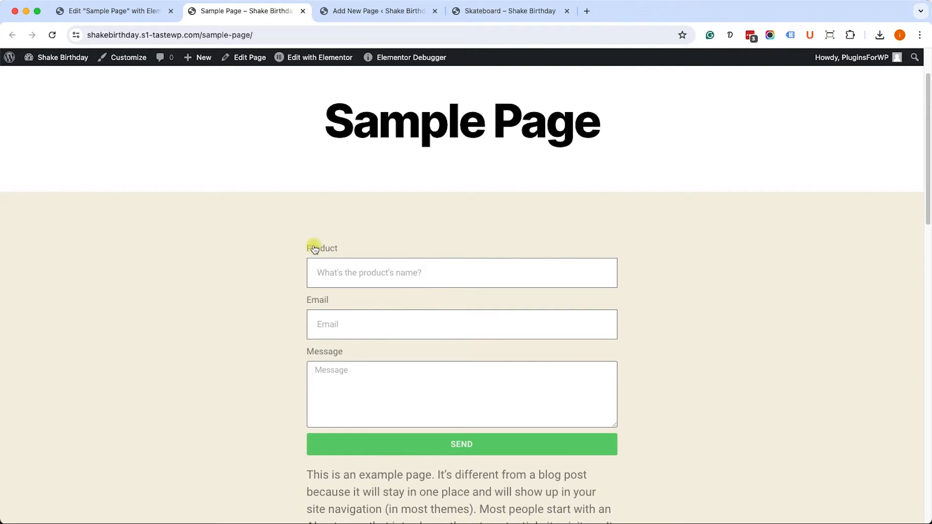
pyautogui.moveTo(450, 249)
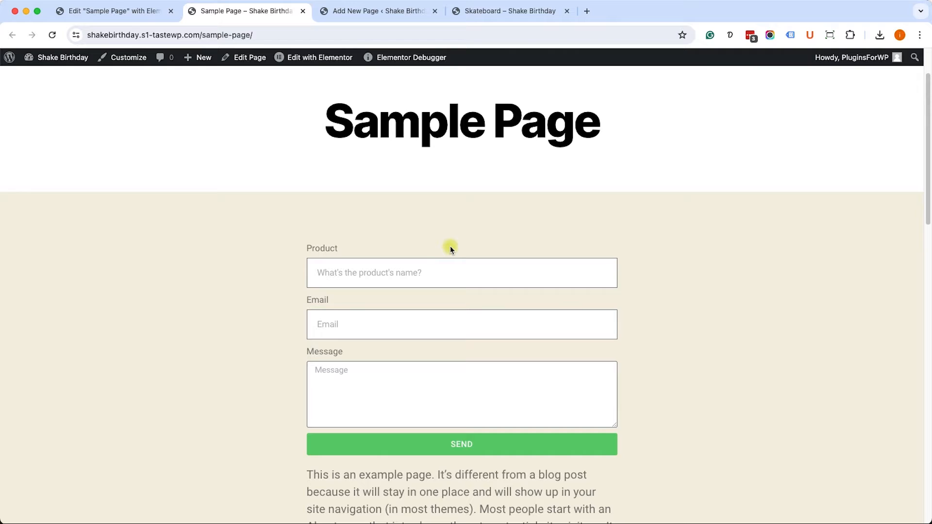
pyautogui.moveTo(459, 248)
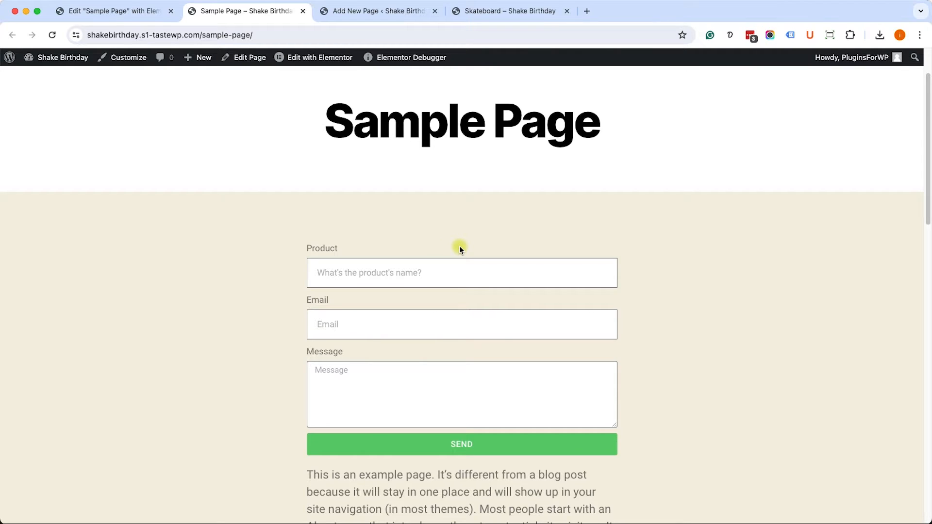
pyautogui.moveTo(451, 233)
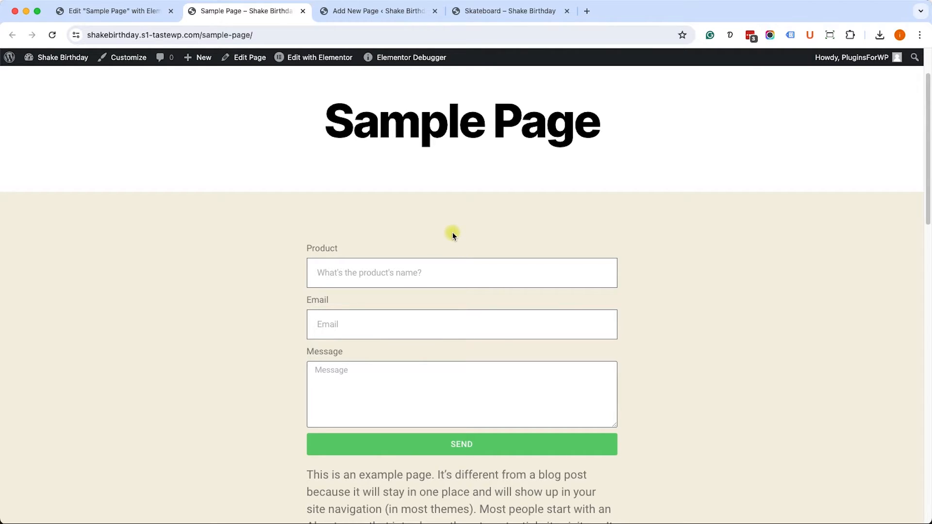
pyautogui.moveTo(446, 296)
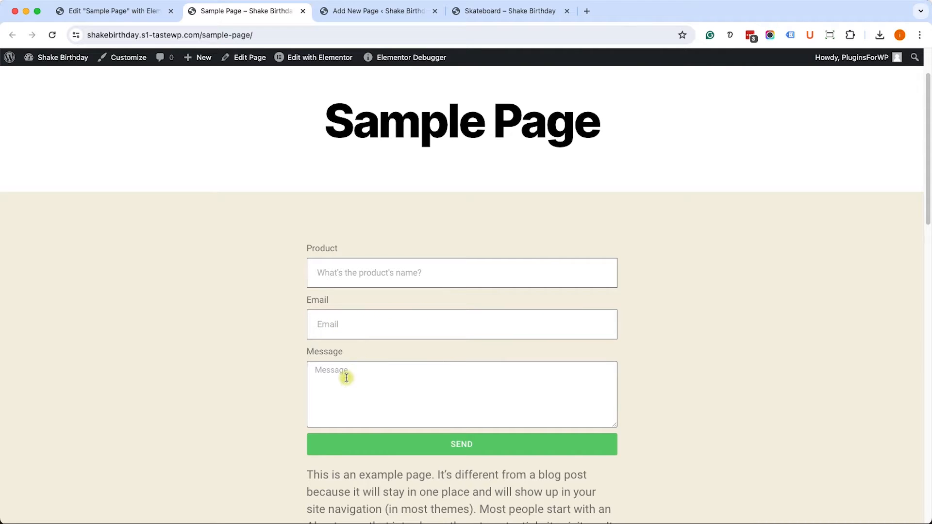
pyautogui.moveTo(394, 370)
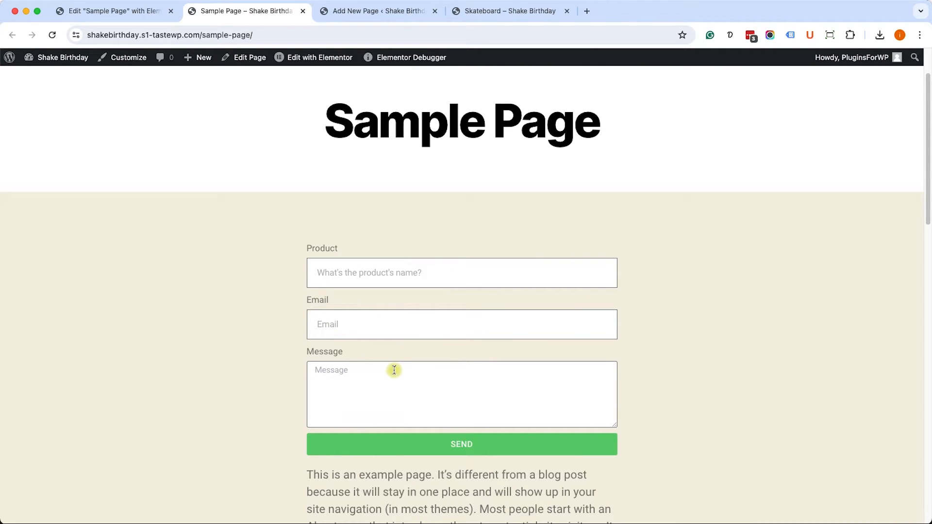
pyautogui.moveTo(390, 294)
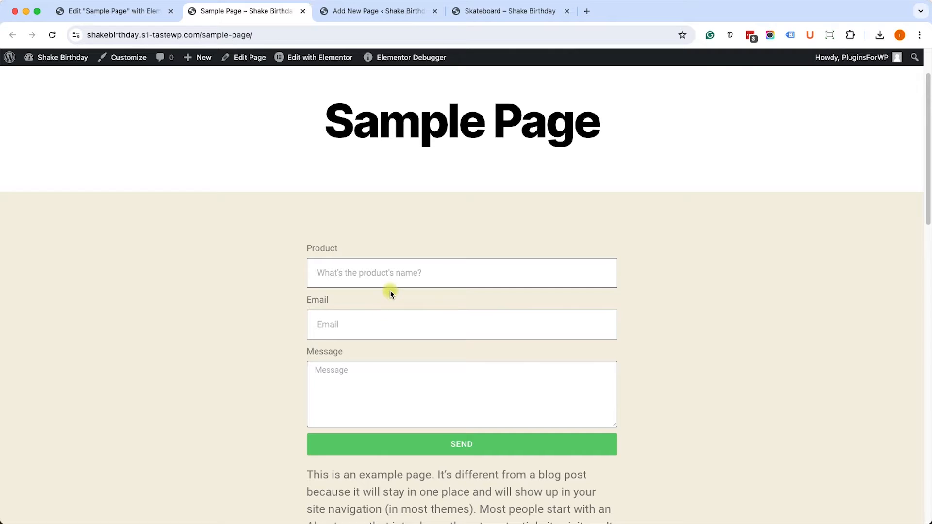
pyautogui.moveTo(362, 227)
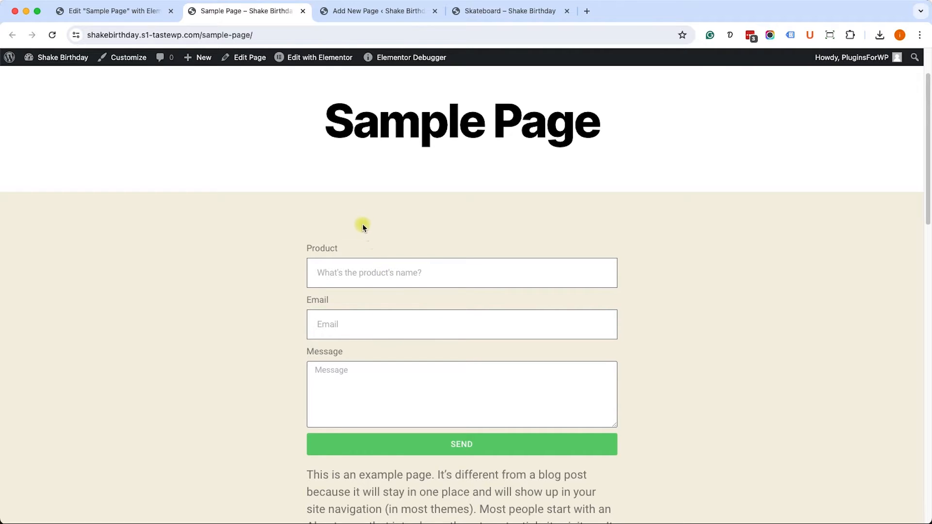
pyautogui.moveTo(330, 153)
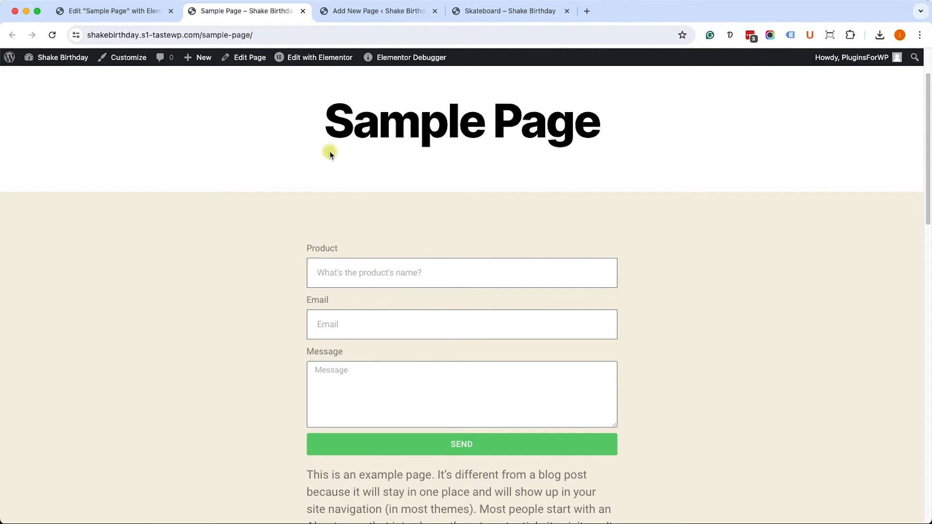
pyautogui.moveTo(481, 11)
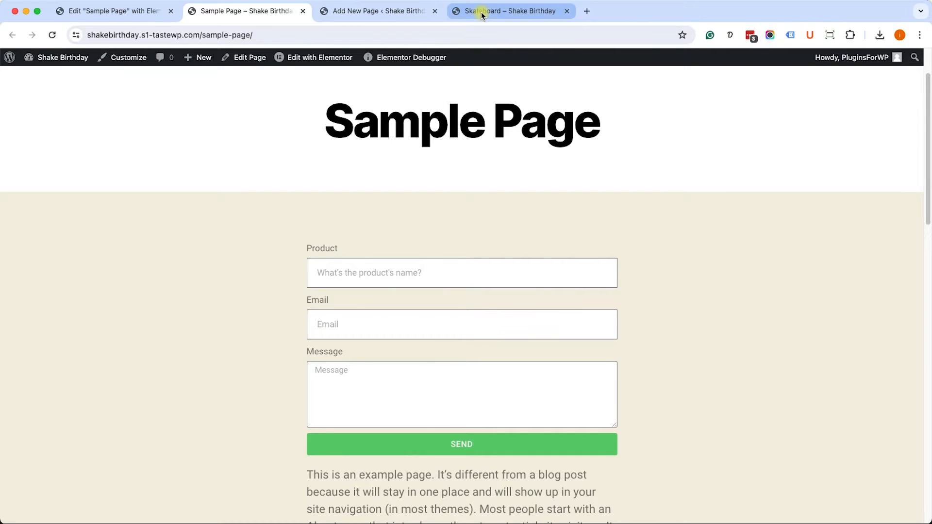
pyautogui.click(509, 11)
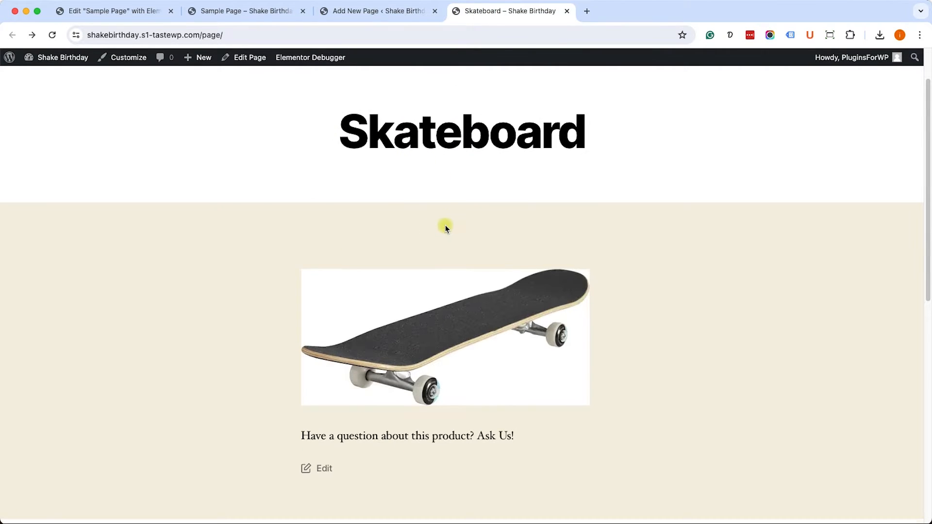
pyautogui.scroll(-3)
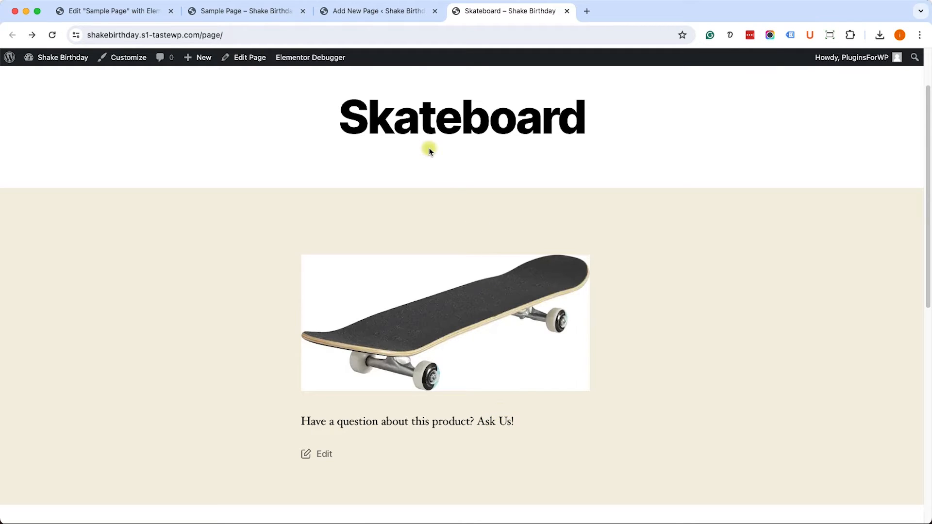
pyautogui.click(243, 11)
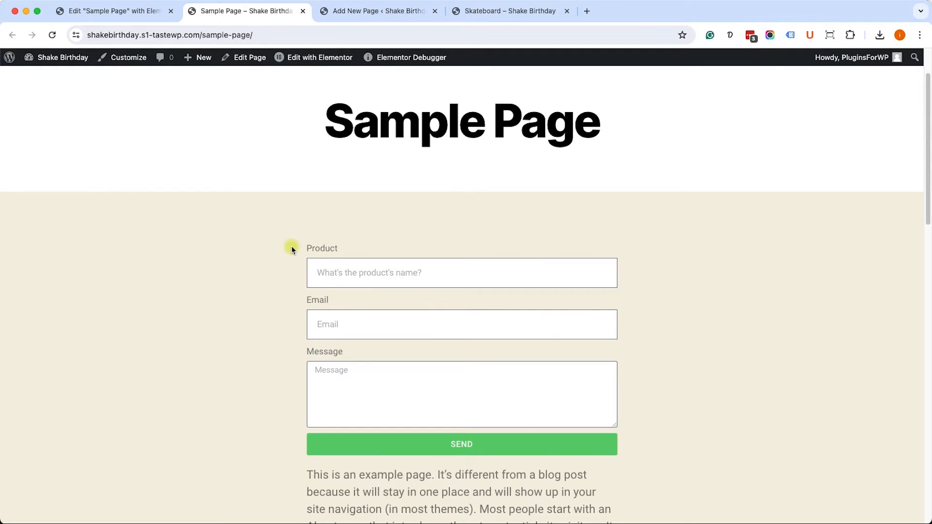
pyautogui.moveTo(361, 274)
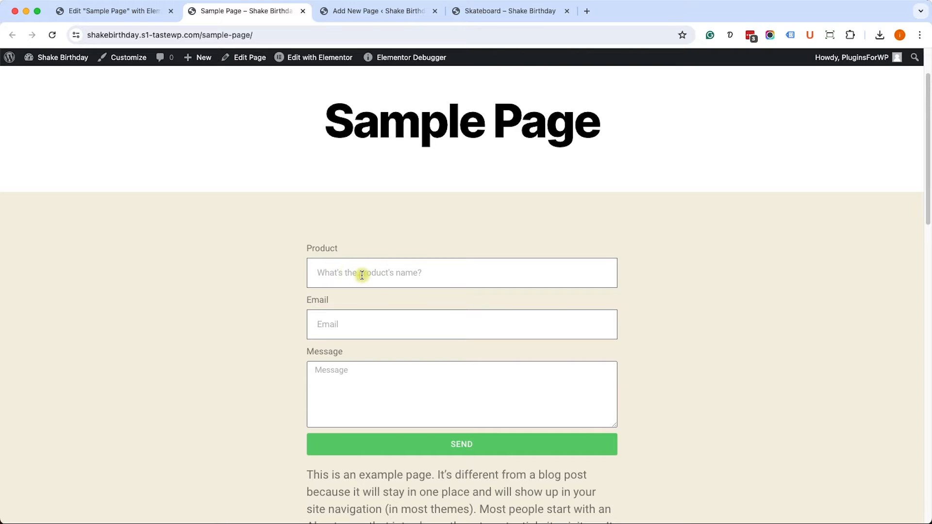
pyautogui.moveTo(379, 263)
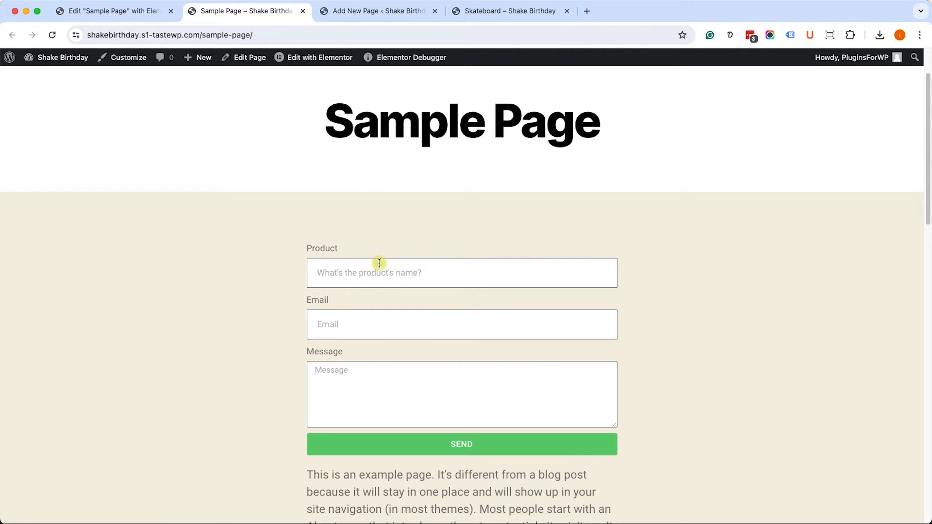
pyautogui.moveTo(403, 282)
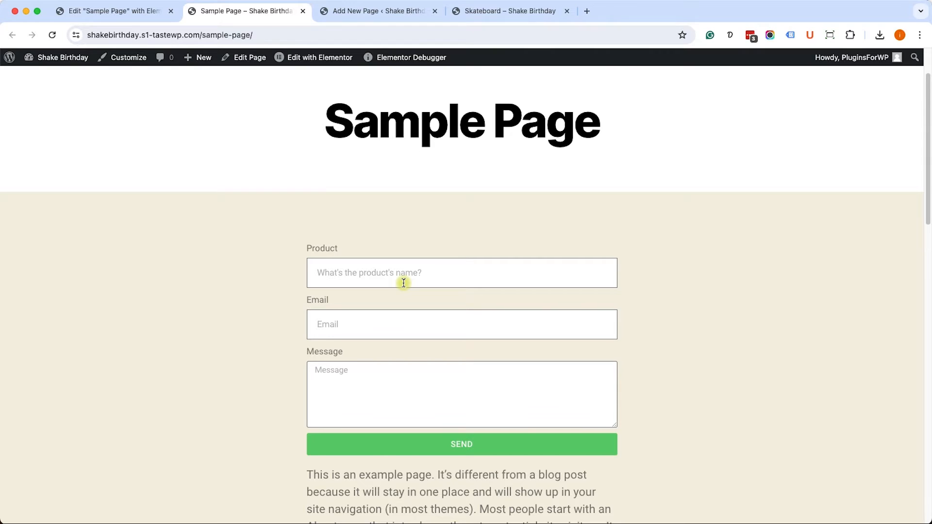
pyautogui.moveTo(256, 46)
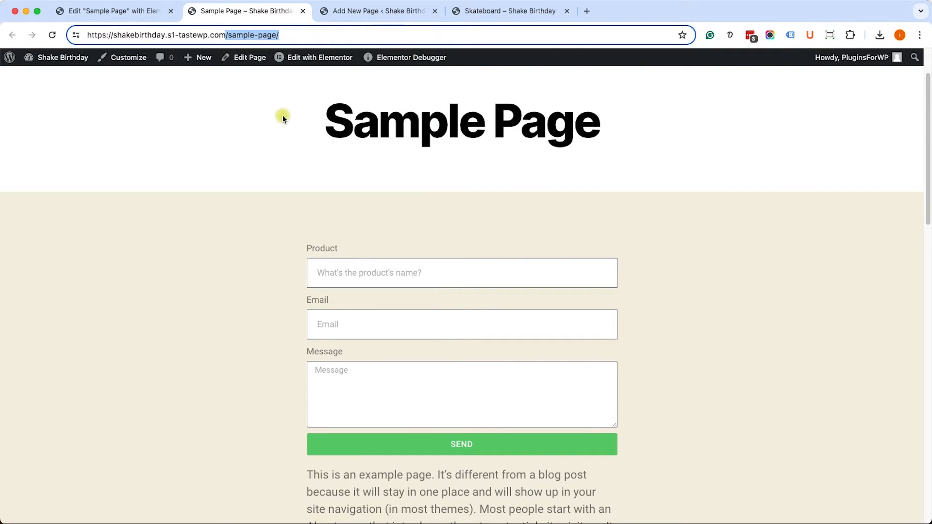
pyautogui.click(375, 10)
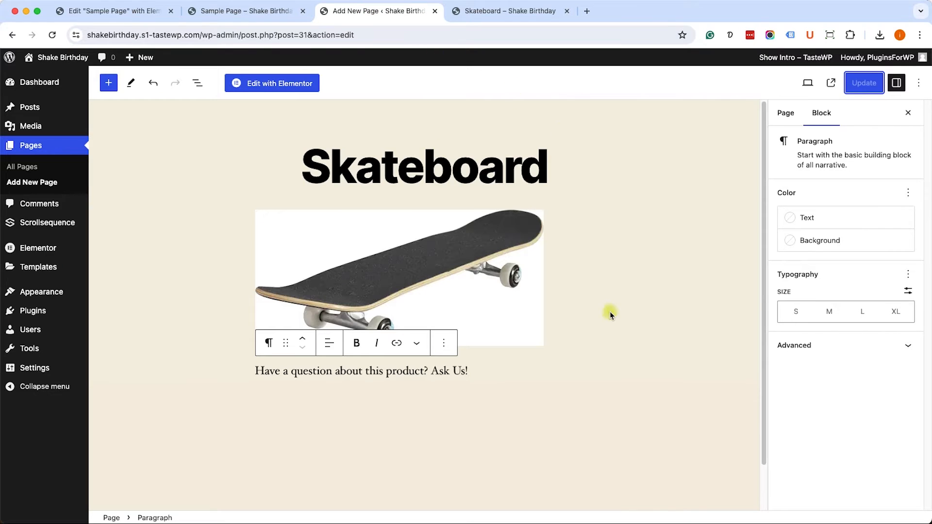
# Step: Link the 'Ask Us!' words to /sample-page?productname=Skatebord and apply the link
pyautogui.click(449, 370)
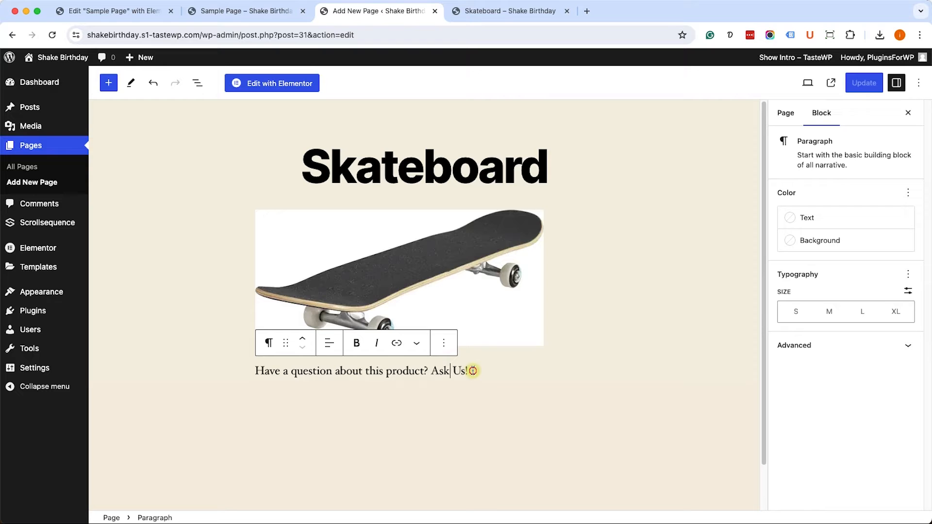
pyautogui.doubleClick(448, 371)
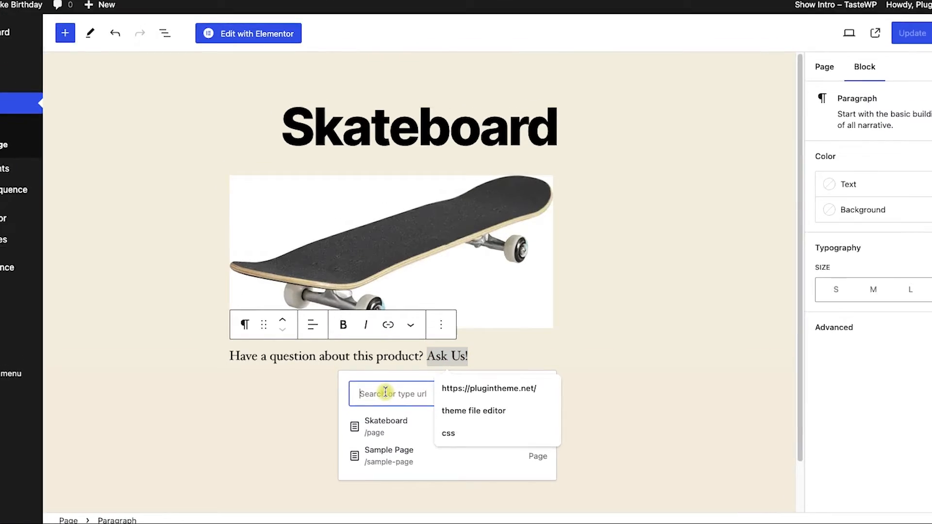
pyautogui.click(393, 456)
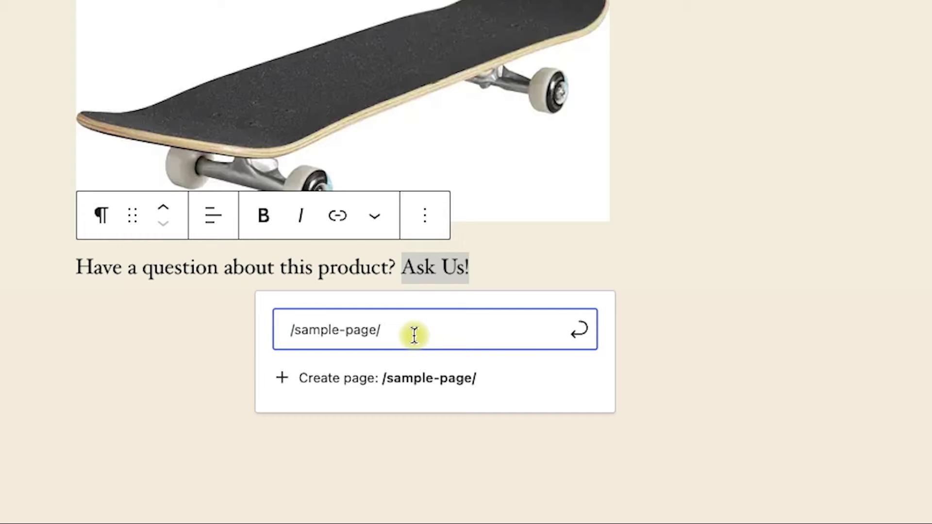
pyautogui.write('?')
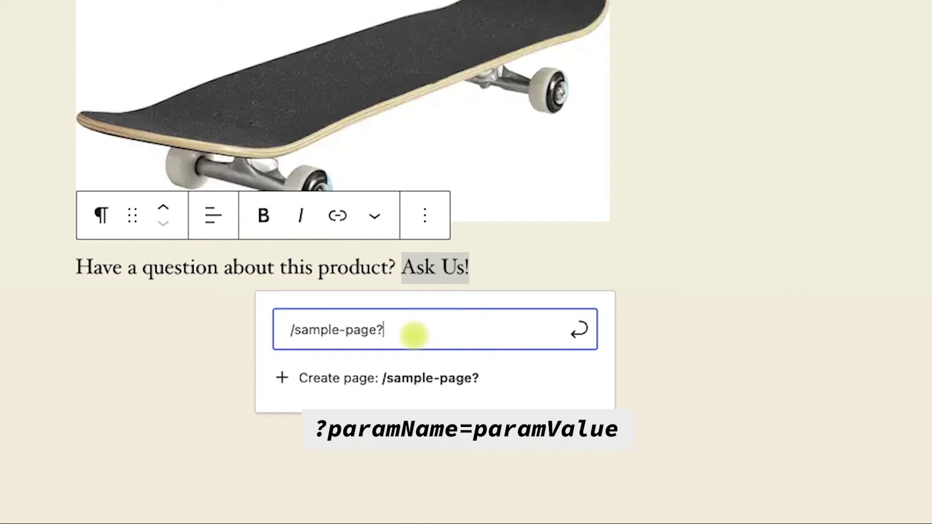
pyautogui.write('p')
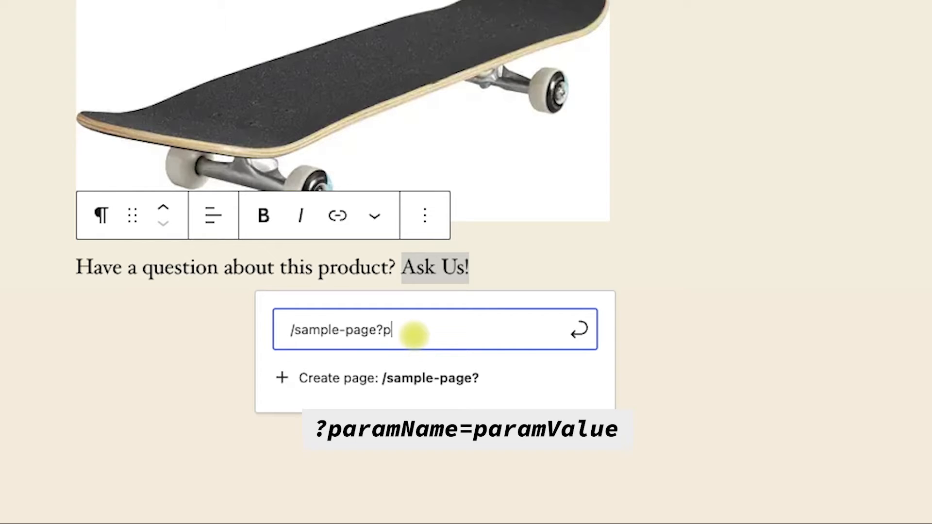
pyautogui.write('roduct')
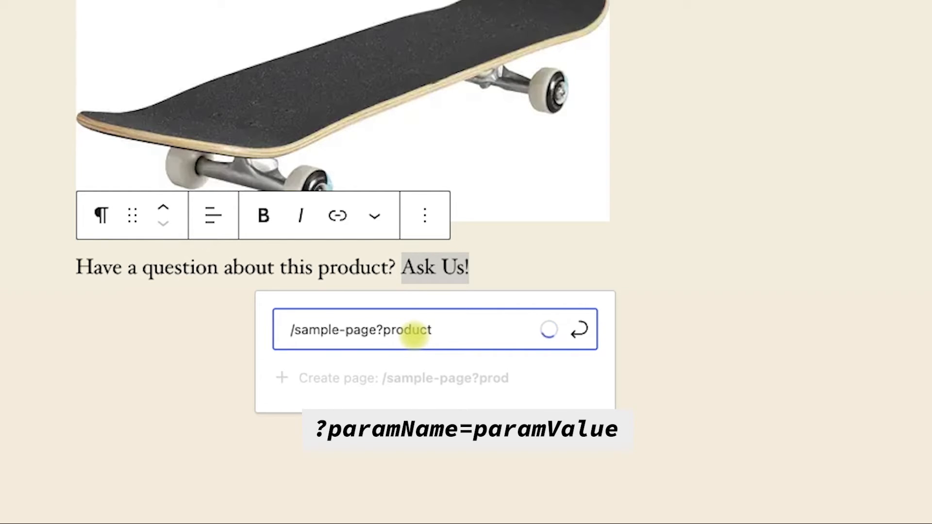
pyautogui.write('name')
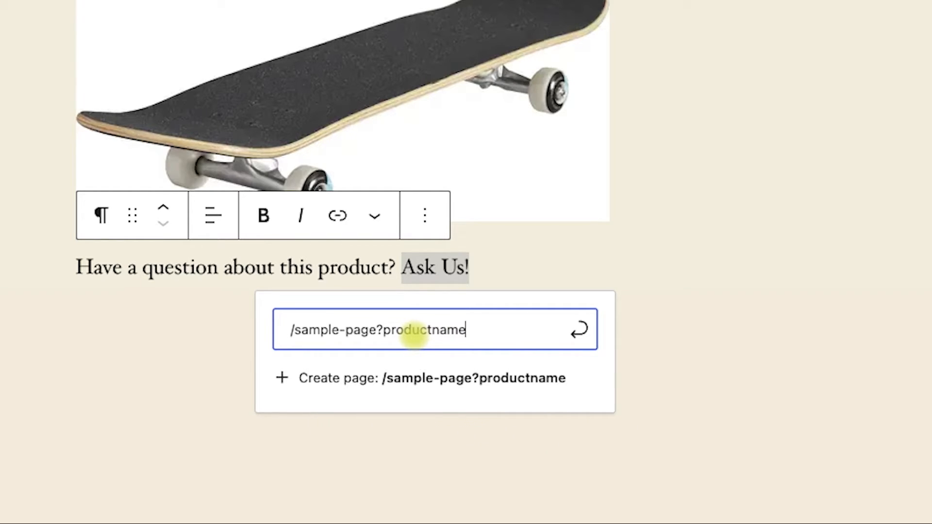
pyautogui.write('=S')
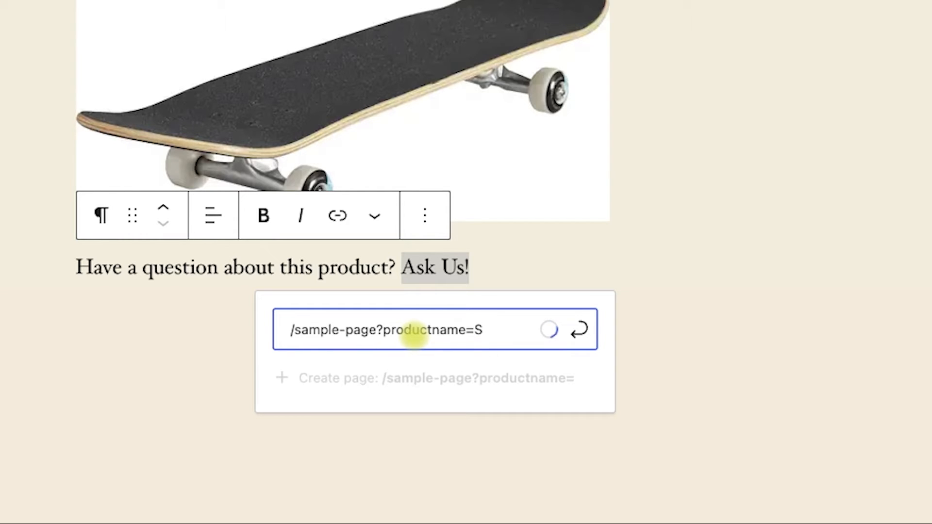
pyautogui.write('kate')
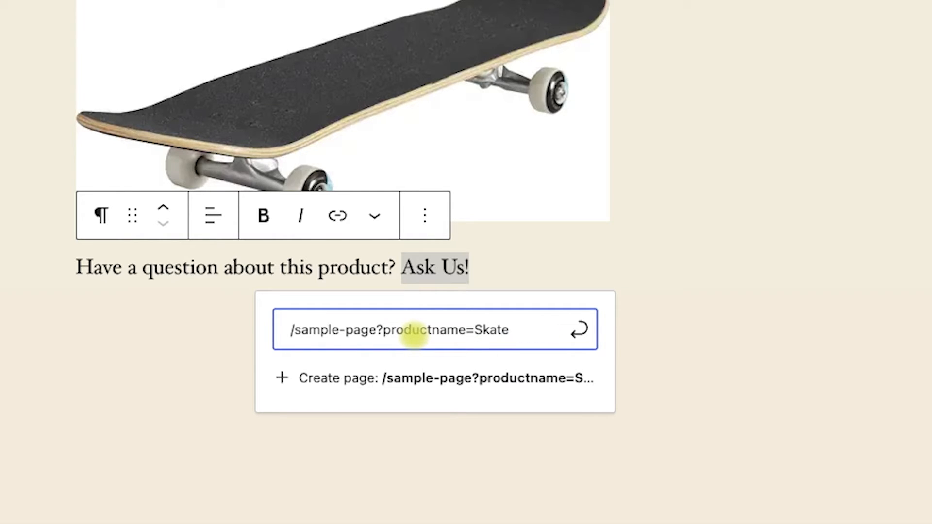
pyautogui.write('bord')
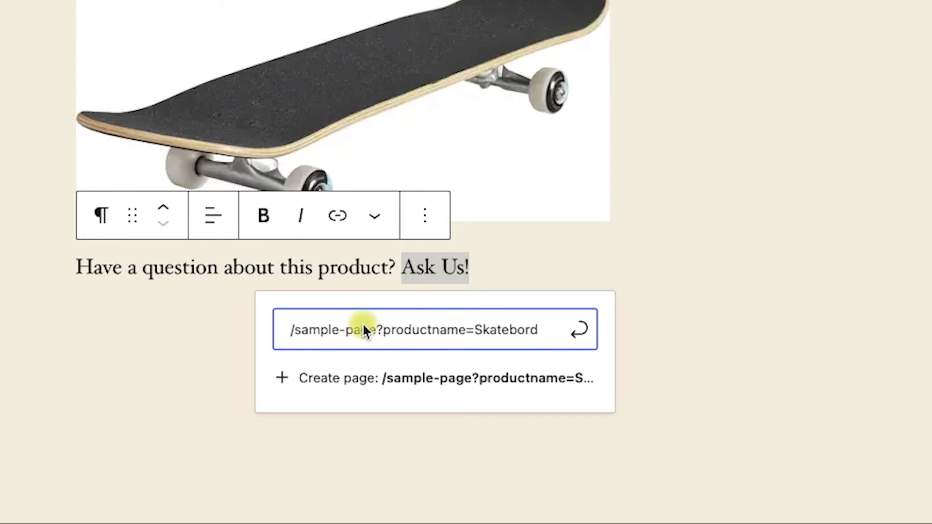
pyautogui.moveTo(425, 342)
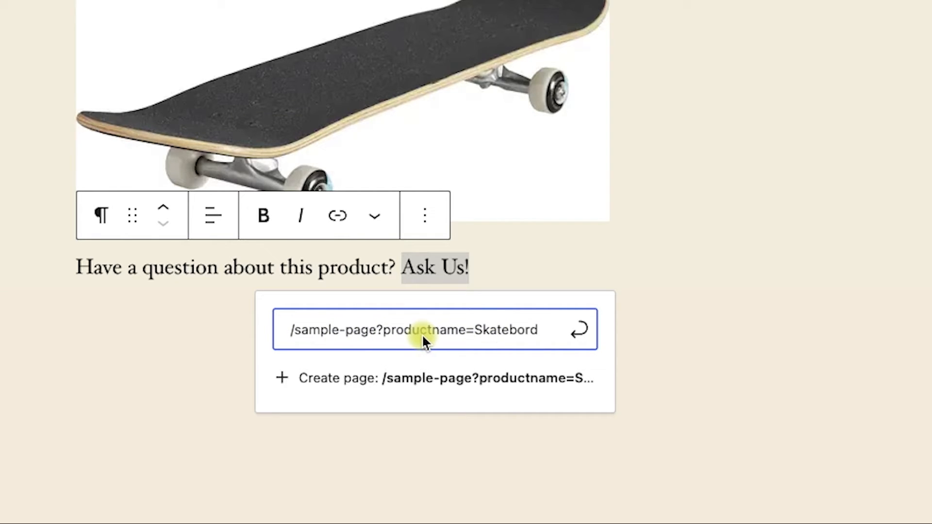
pyautogui.doubleClick(432, 330)
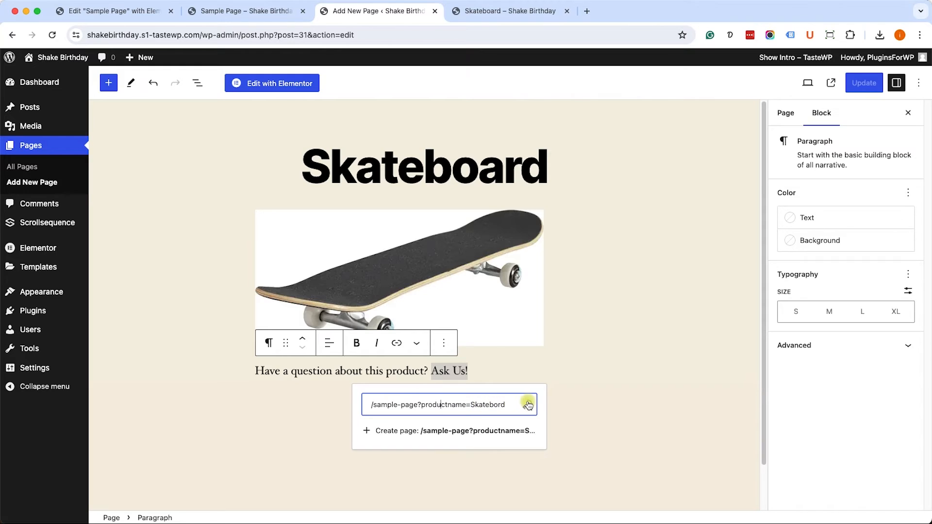
pyautogui.click(528, 403)
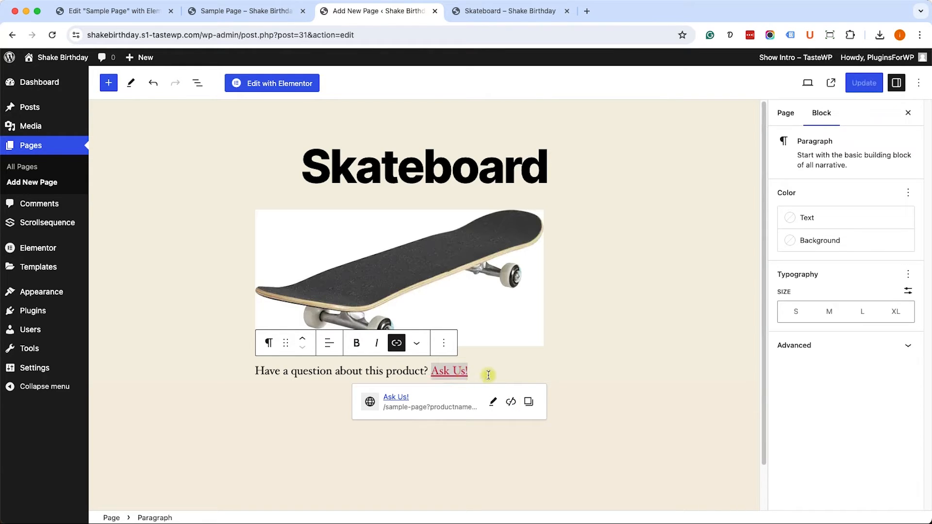
# Step: Reload the live Skateboard page, follow the Ask Us! link to the Sample Page form, then close that tab
pyautogui.click(863, 82)
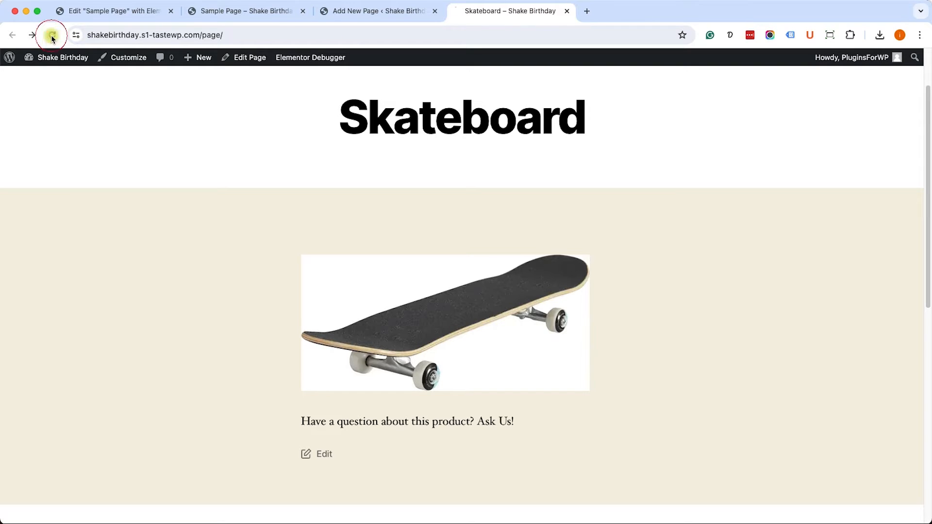
pyautogui.moveTo(498, 422)
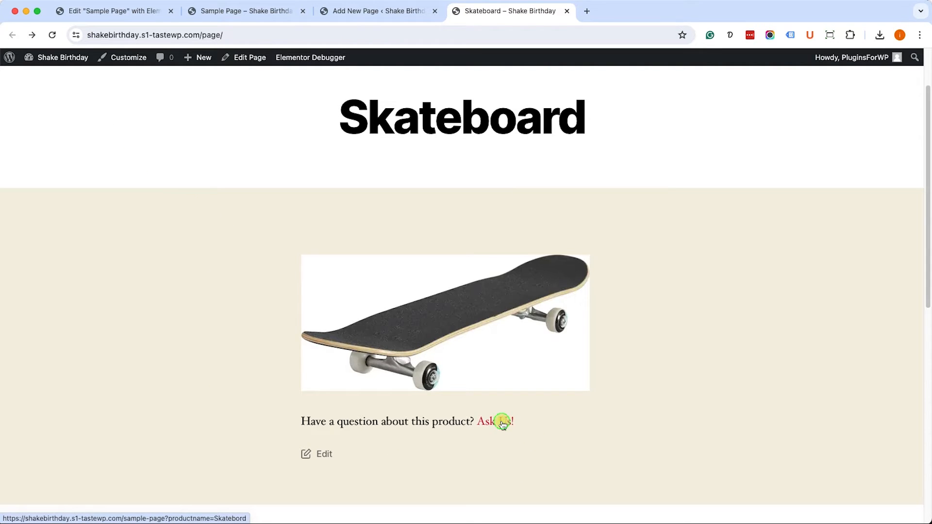
pyautogui.click(494, 422)
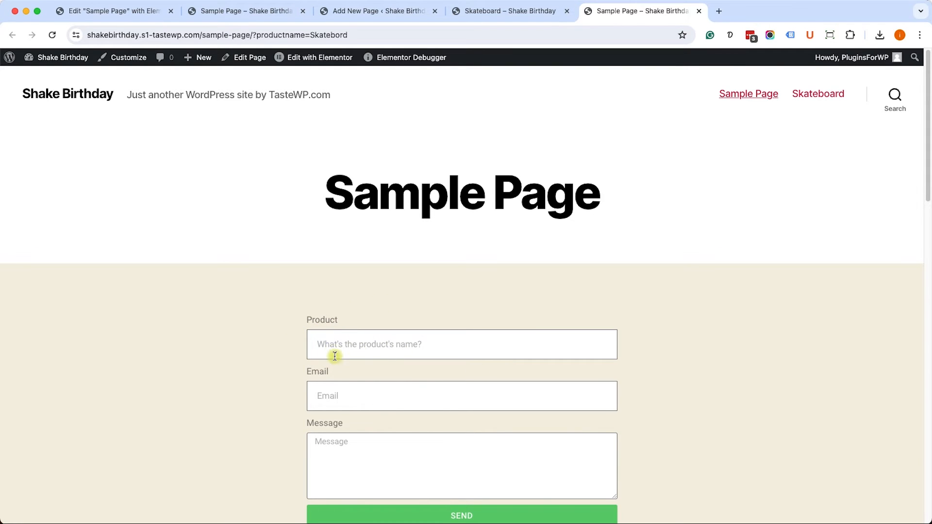
pyautogui.moveTo(698, 11)
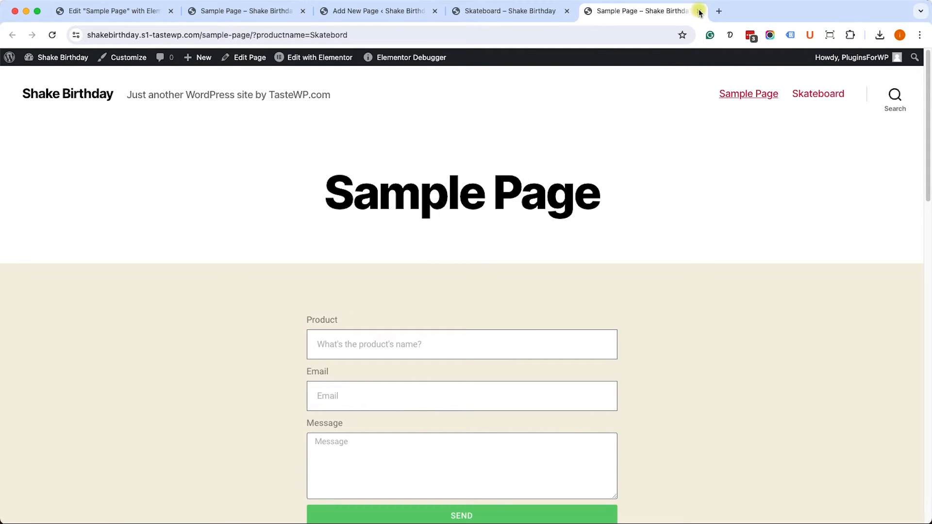
pyautogui.click(699, 11)
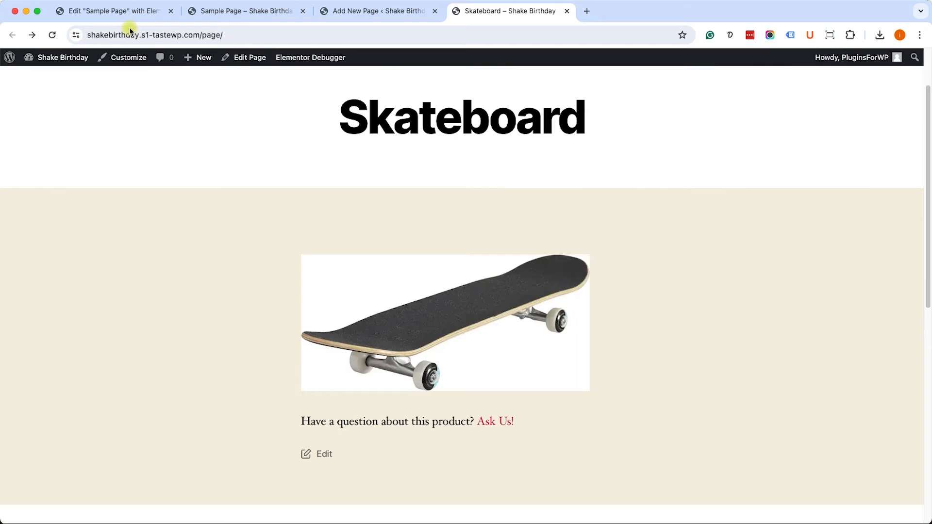
# Step: Bring up the Product field's Advanced settings and its Default Value dynamic tag list
pyautogui.click(113, 11)
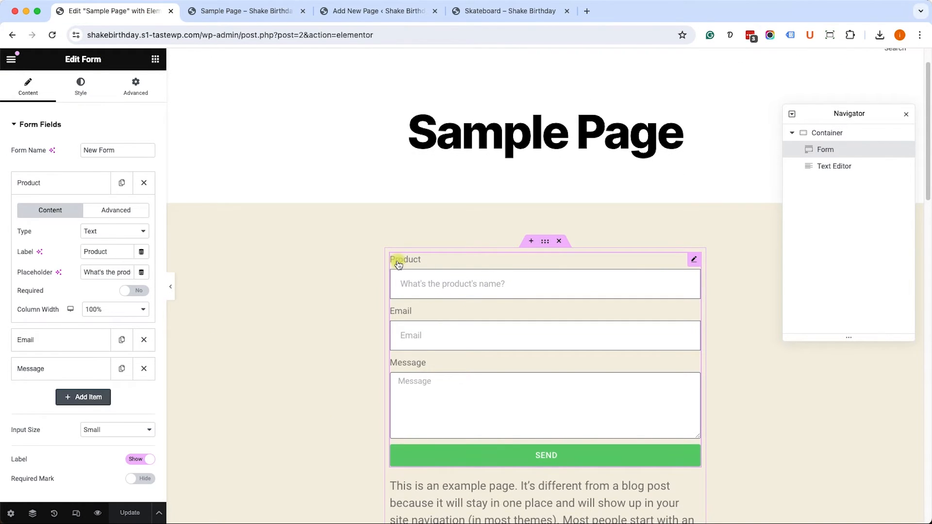
pyautogui.click(59, 183)
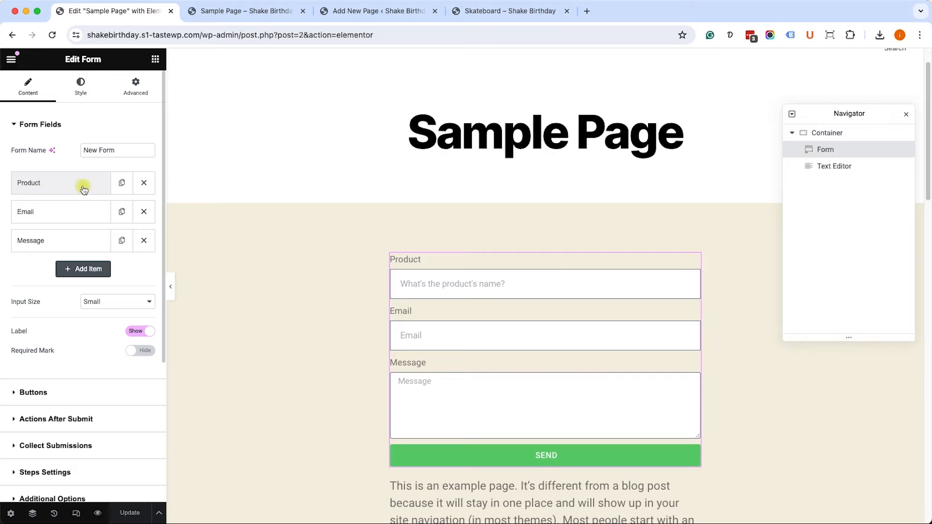
pyautogui.click(59, 182)
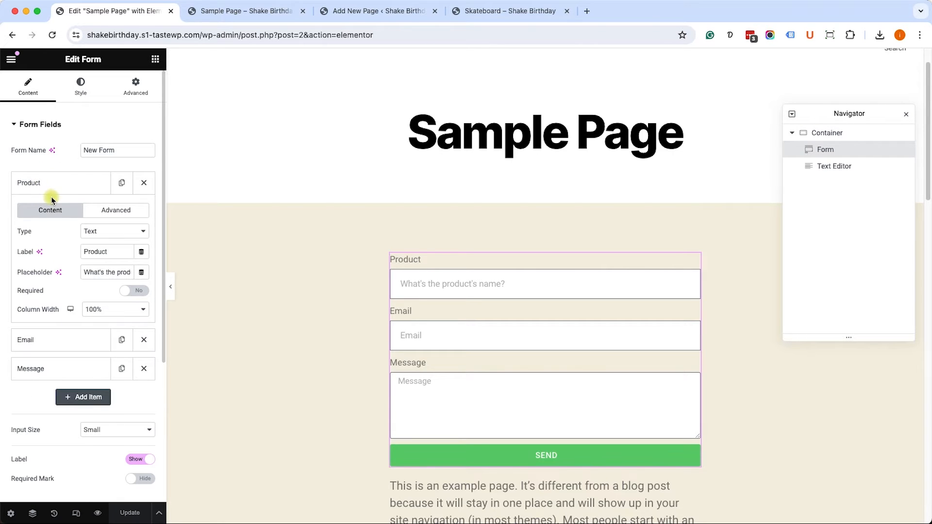
pyautogui.click(115, 210)
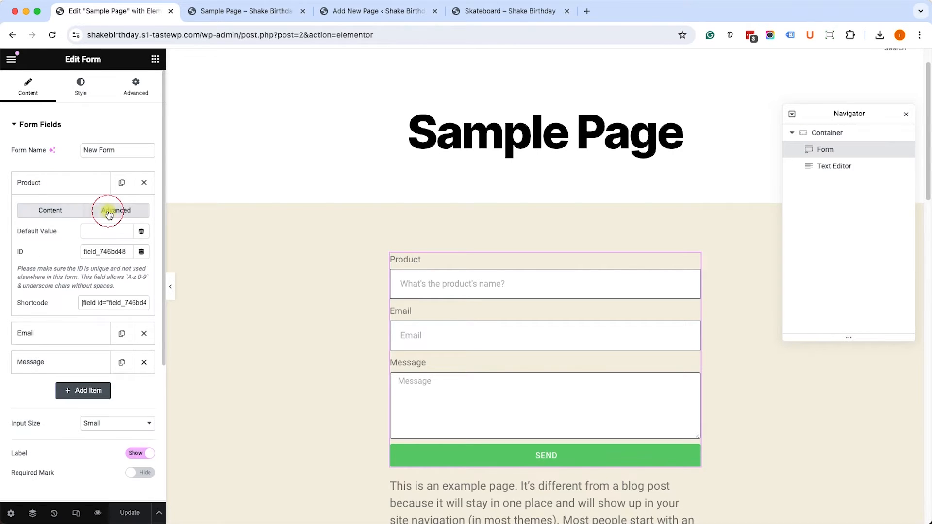
pyautogui.click(115, 209)
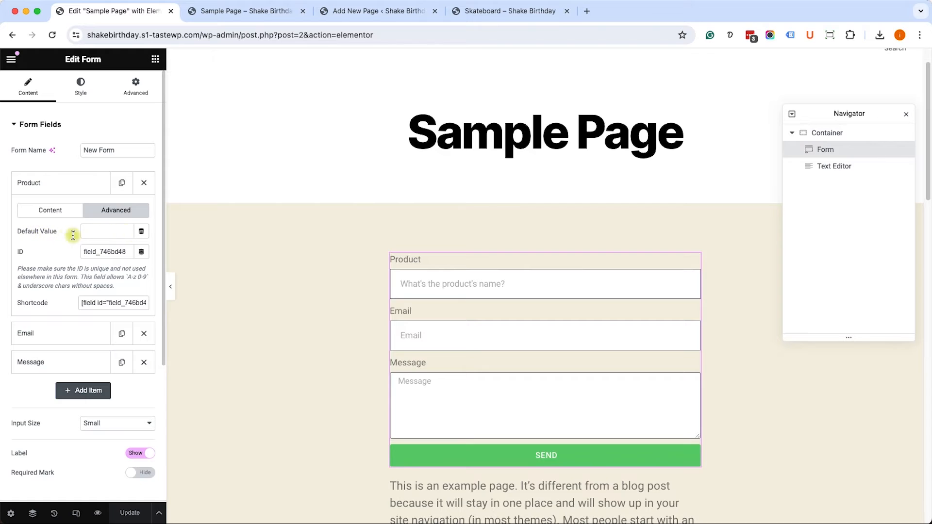
pyautogui.click(141, 231)
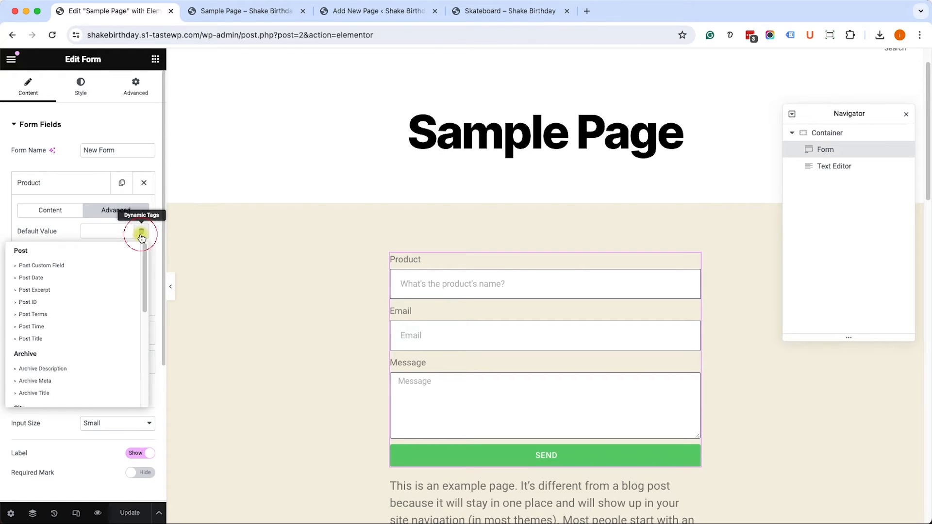
# Step: Set the Product field's default to a Request Parameter tag with Parameter Name 'productname'
pyautogui.scroll(-3)
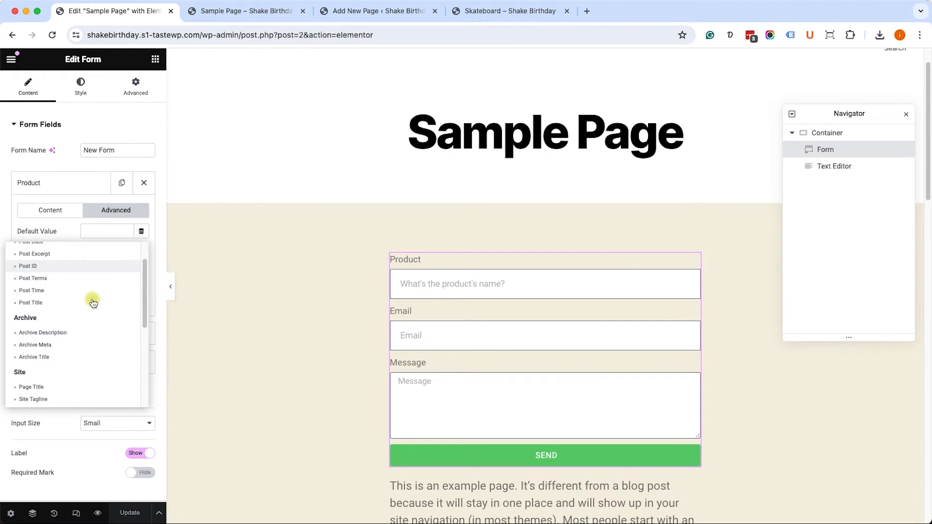
pyautogui.scroll(-3)
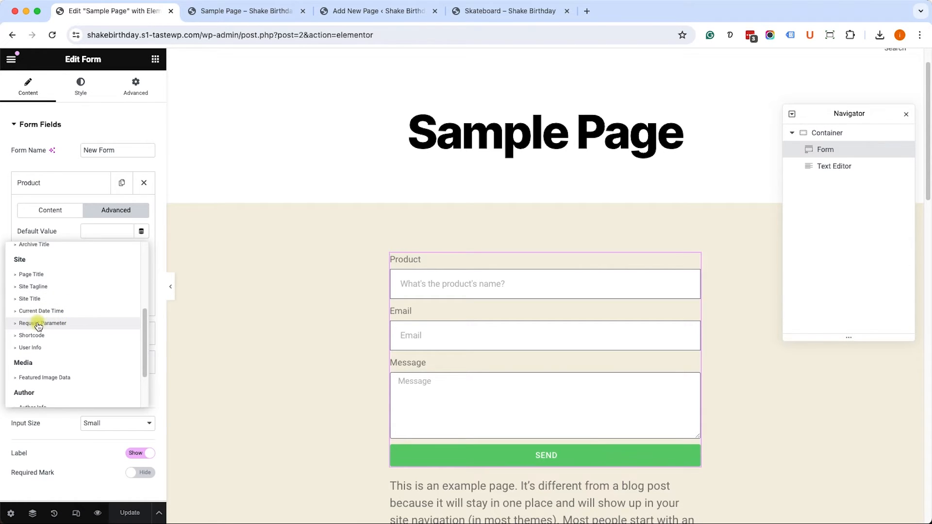
pyautogui.click(42, 323)
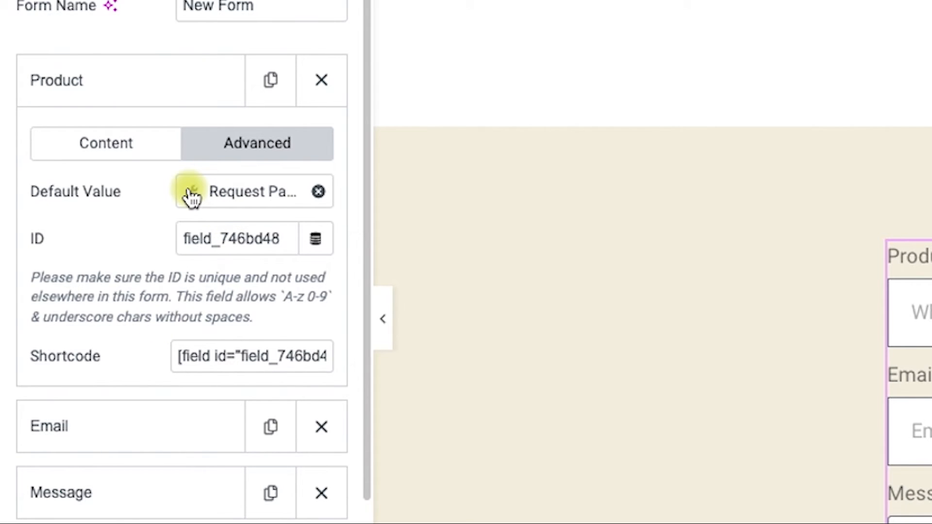
pyautogui.click(190, 191)
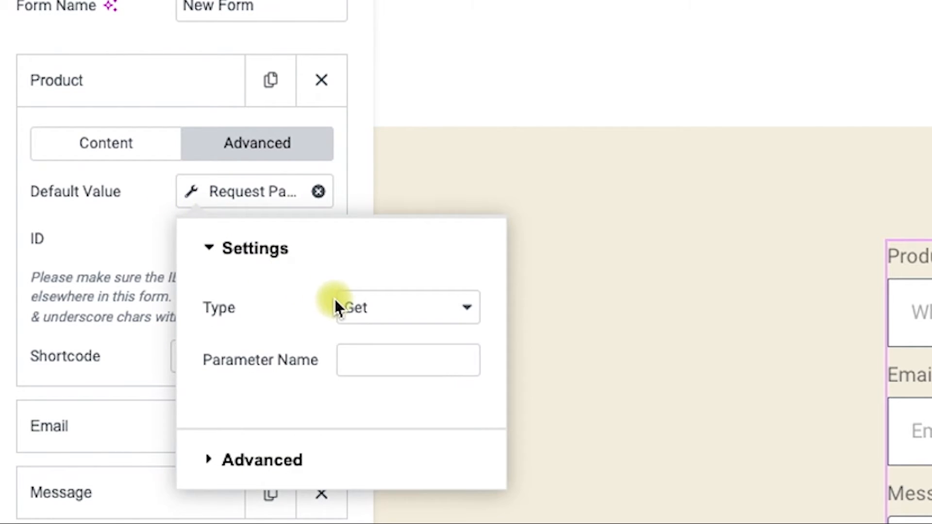
pyautogui.write('productname')
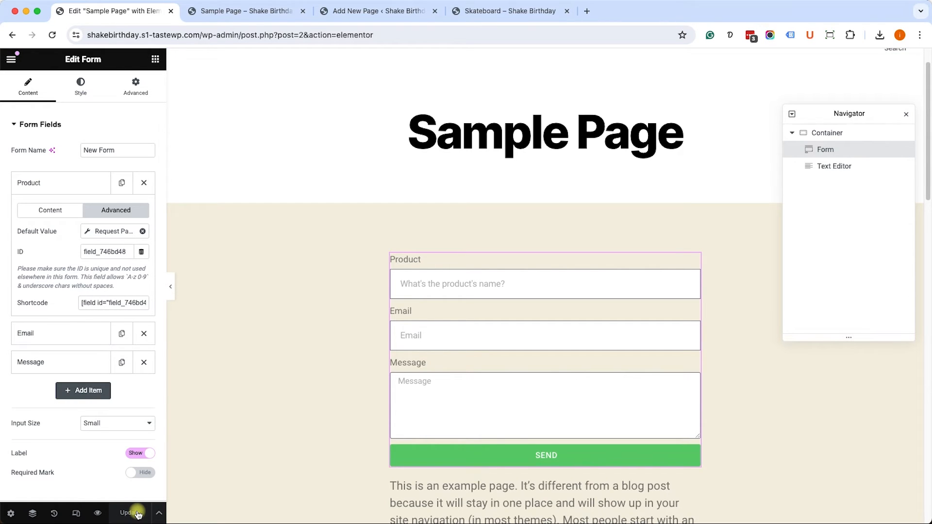
# Step: Update the form page and follow the Ask Us! link so the Product field shows 'Skatebord'
pyautogui.click(509, 11)
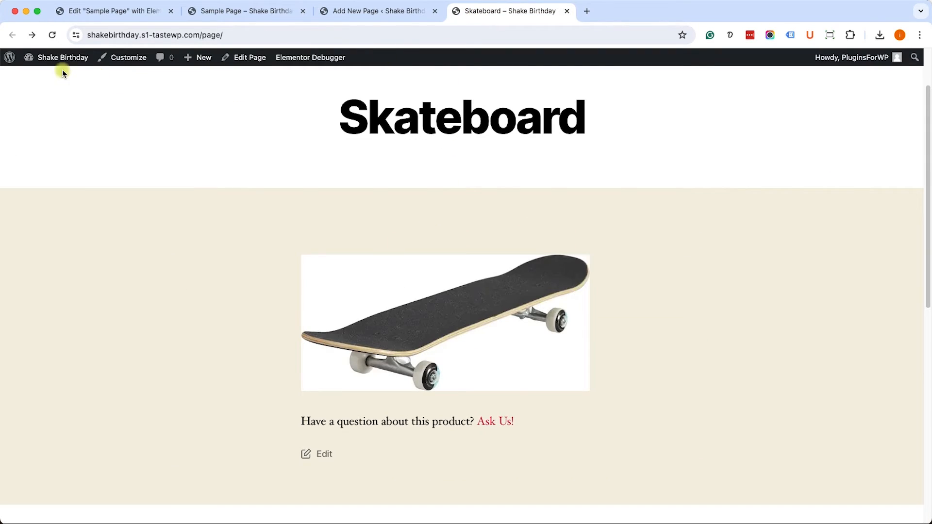
pyautogui.moveTo(448, 437)
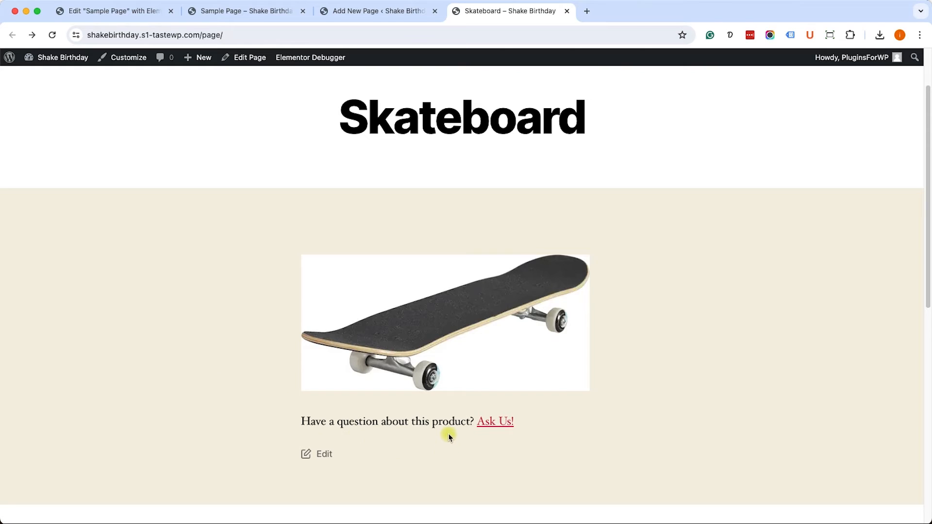
pyautogui.click(494, 420)
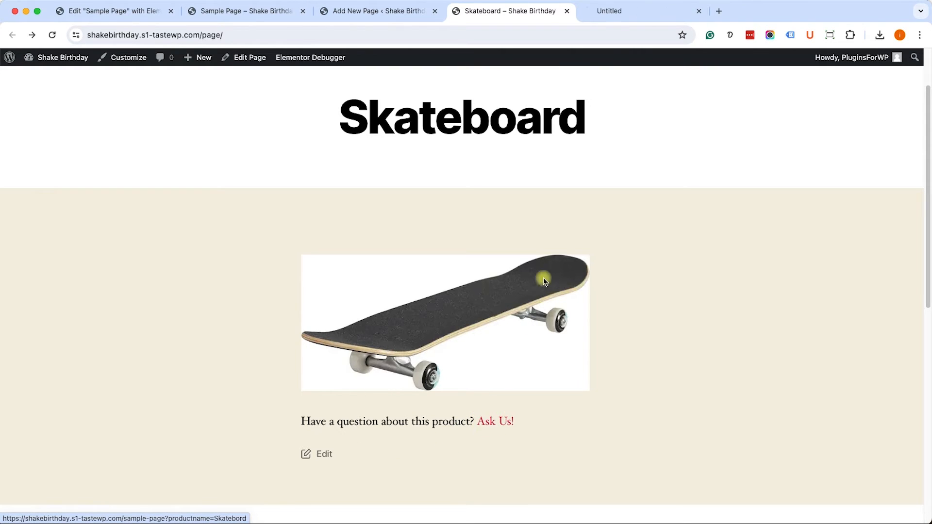
pyautogui.click(494, 421)
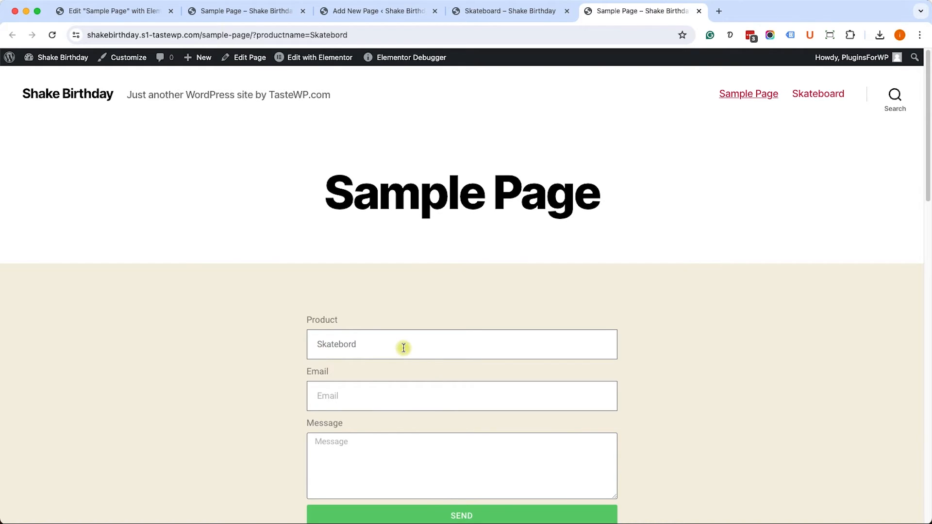
pyautogui.moveTo(415, 315)
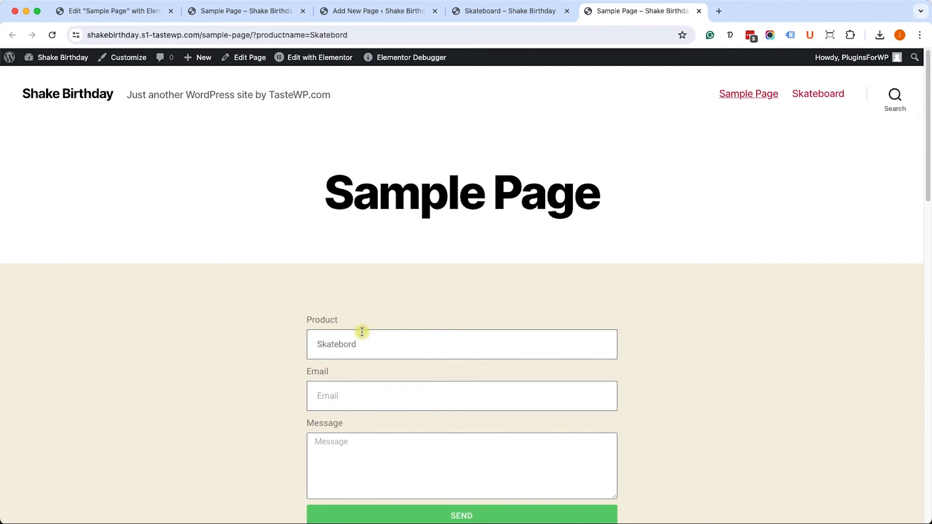
pyautogui.moveTo(371, 338)
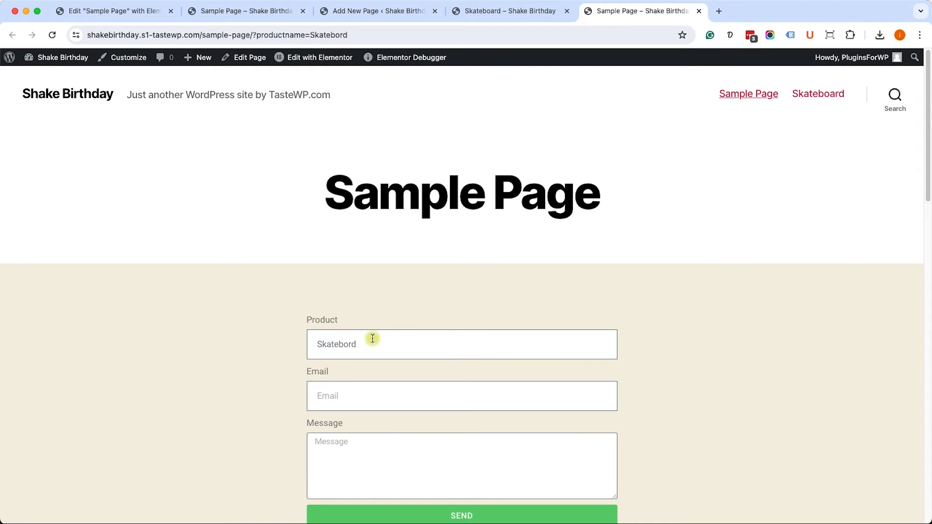
pyautogui.moveTo(515, 120)
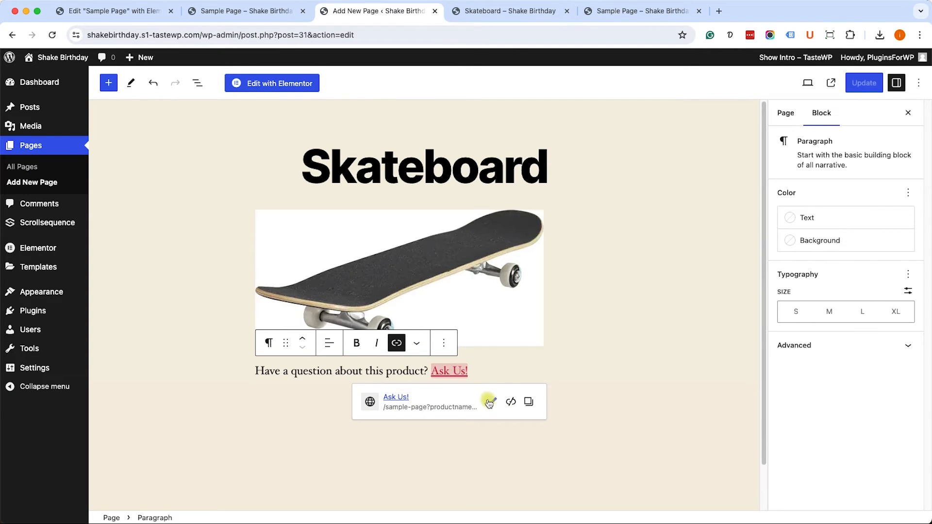
# Step: Append '&prodid=31' to the Ask Us! link address and save the link
pyautogui.click(488, 401)
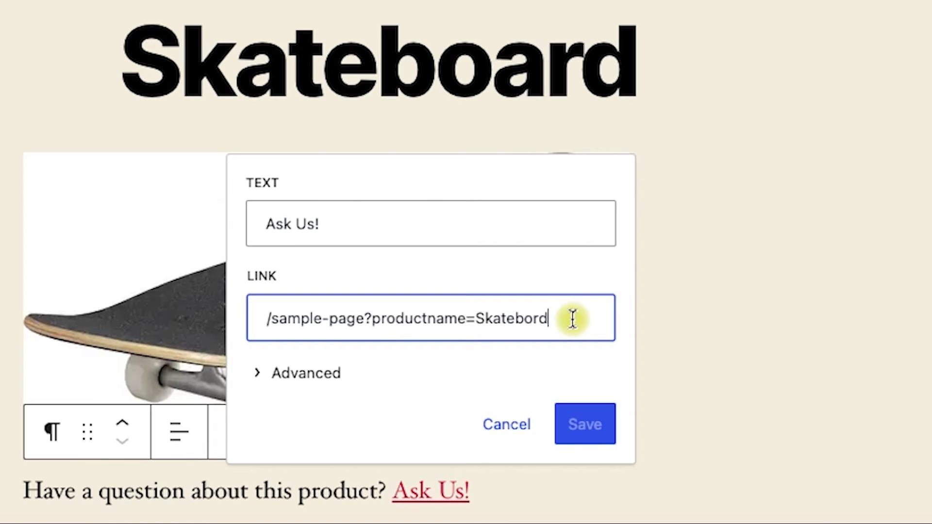
pyautogui.write('&')
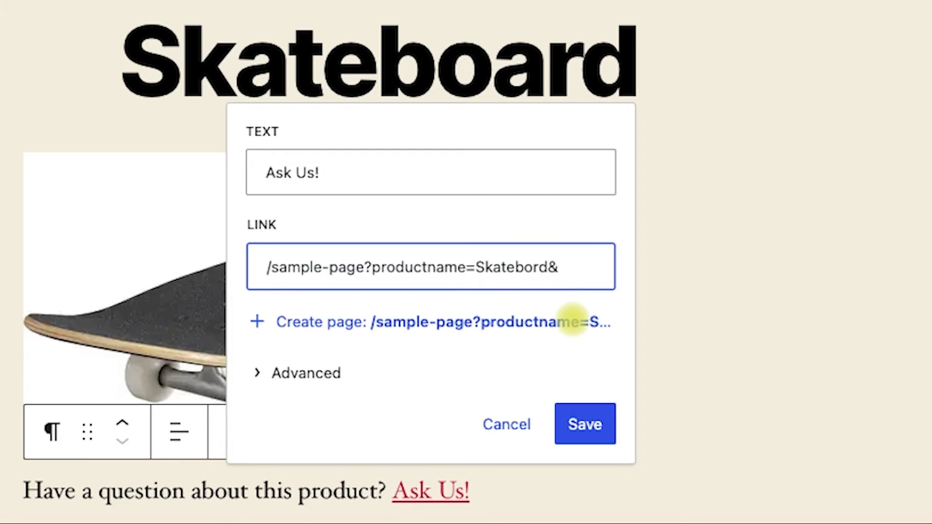
pyautogui.write('prod')
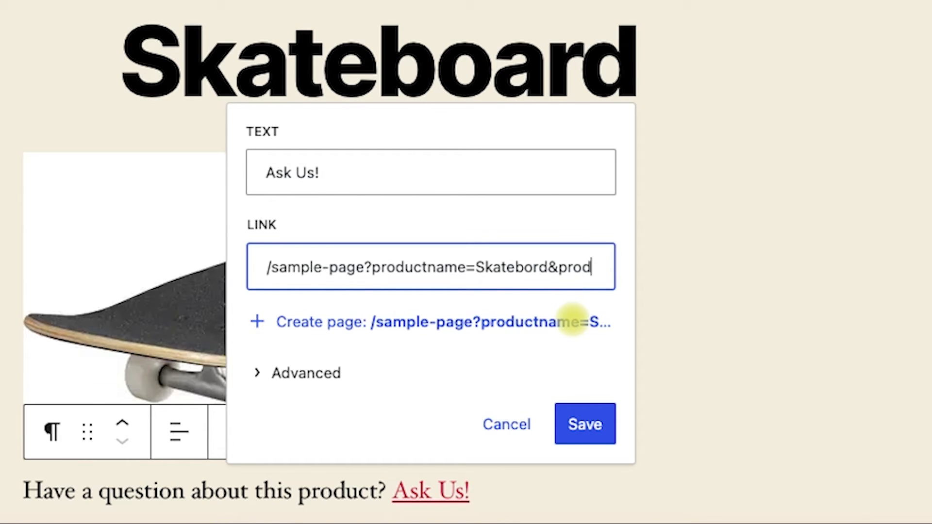
pyautogui.write('id')
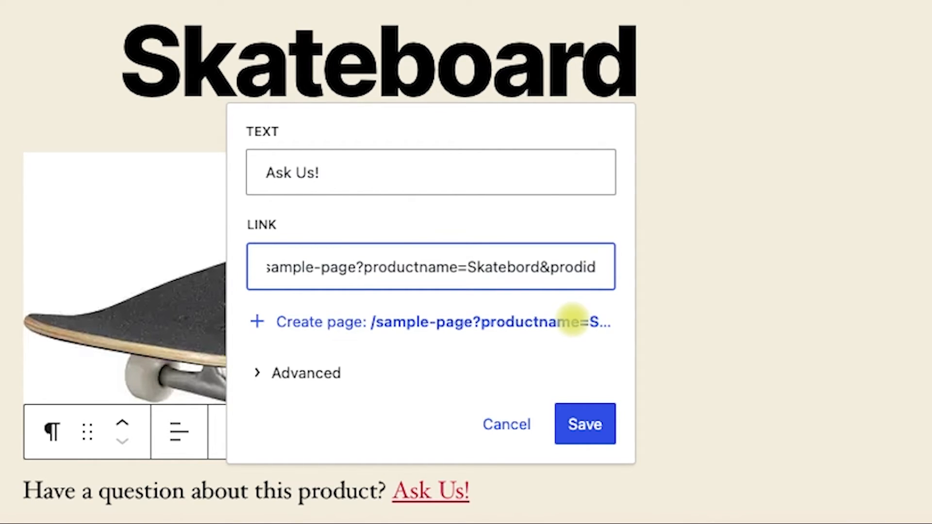
pyautogui.write('=')
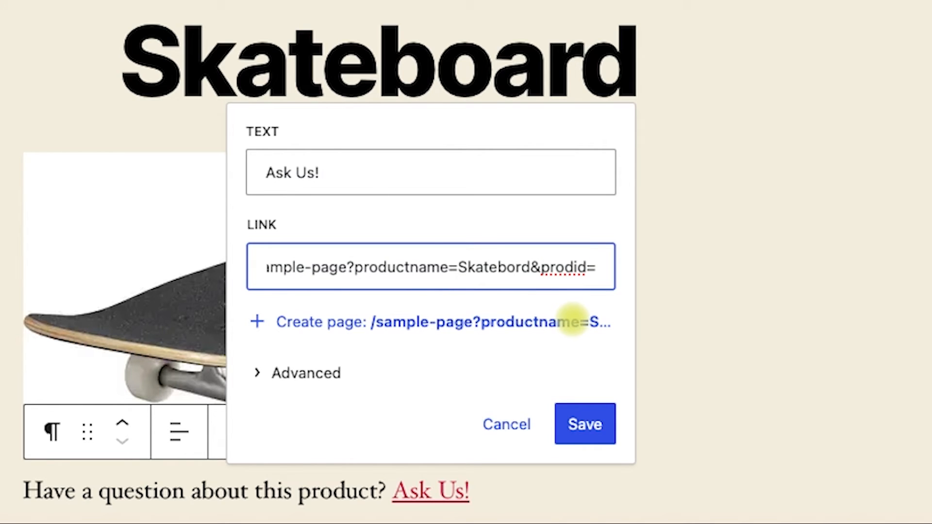
pyautogui.write('31')
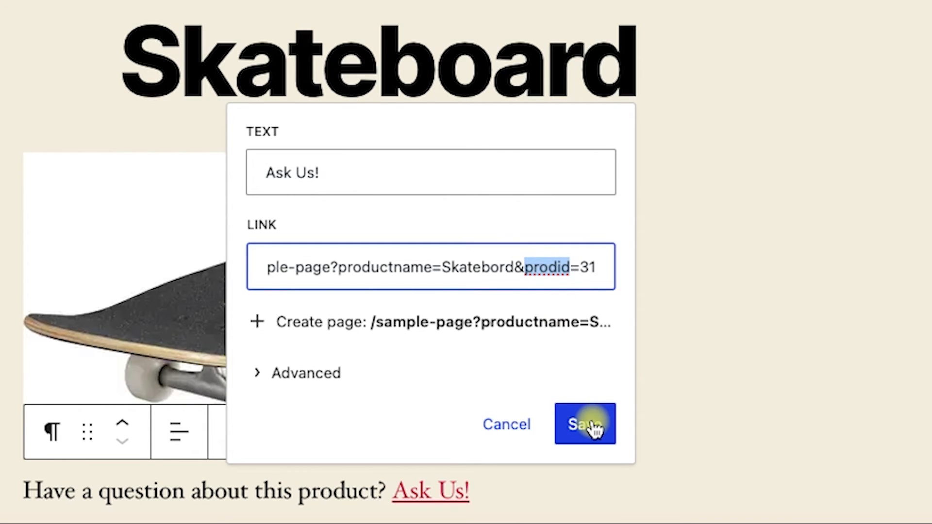
pyautogui.click(585, 424)
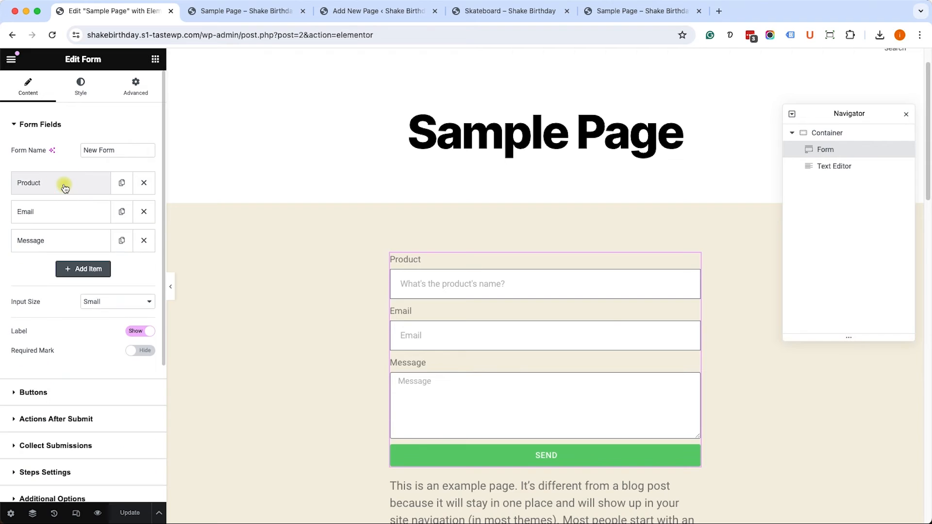
# Step: Add a new Number field after Product and label it 'Product SKU'
pyautogui.click(83, 269)
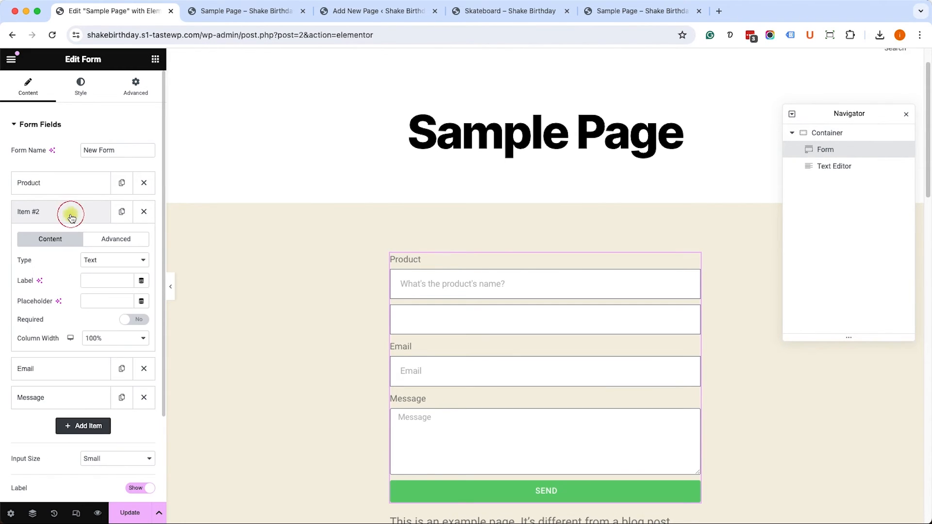
pyautogui.click(115, 260)
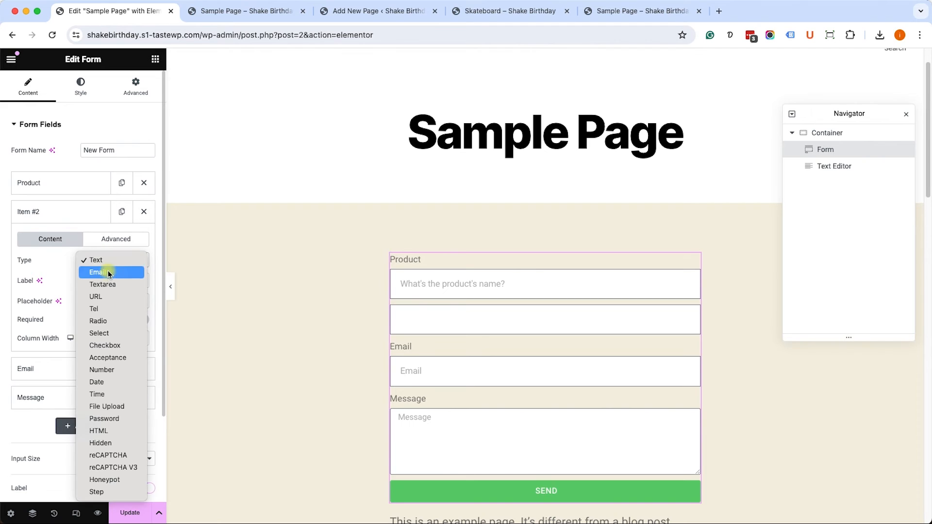
pyautogui.moveTo(117, 361)
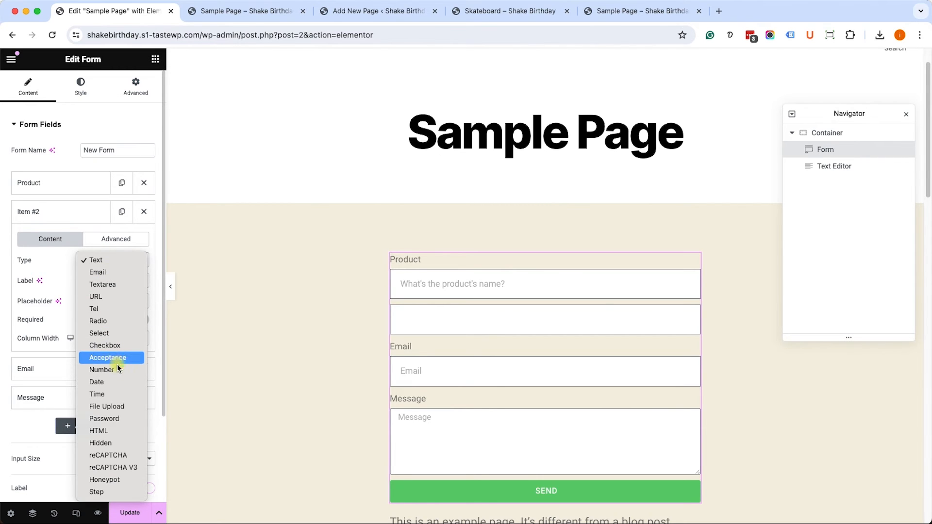
pyautogui.click(101, 369)
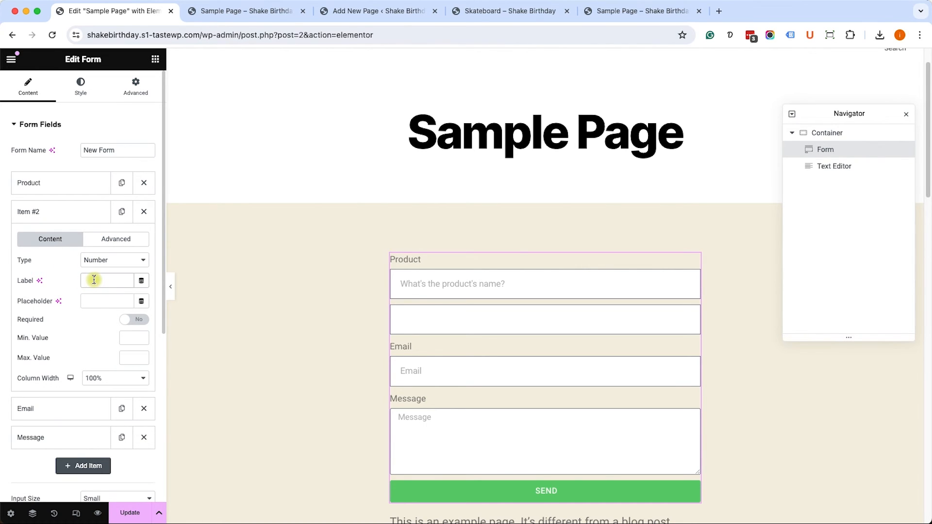
pyautogui.write('Product SKU')
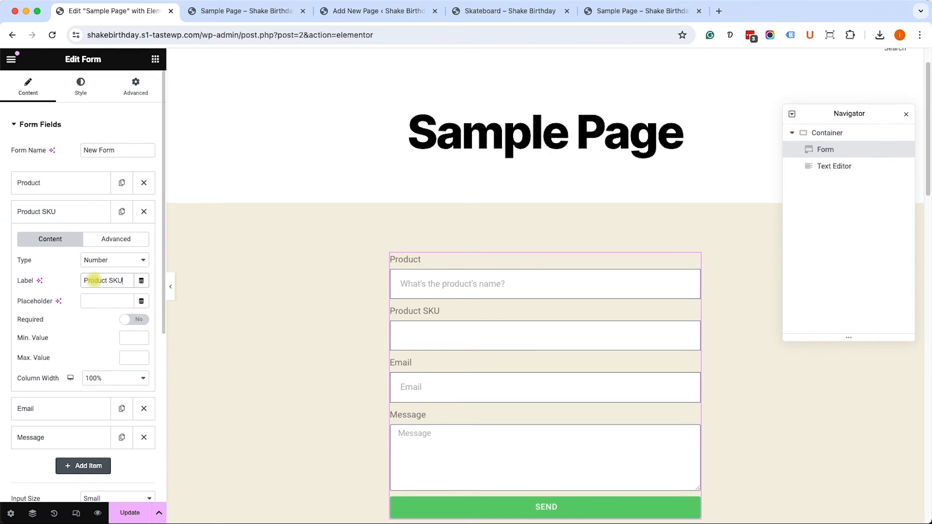
# Step: Set the Product SKU field's default to a Request Parameter tag with Parameter Name 'prodid'
pyautogui.click(115, 239)
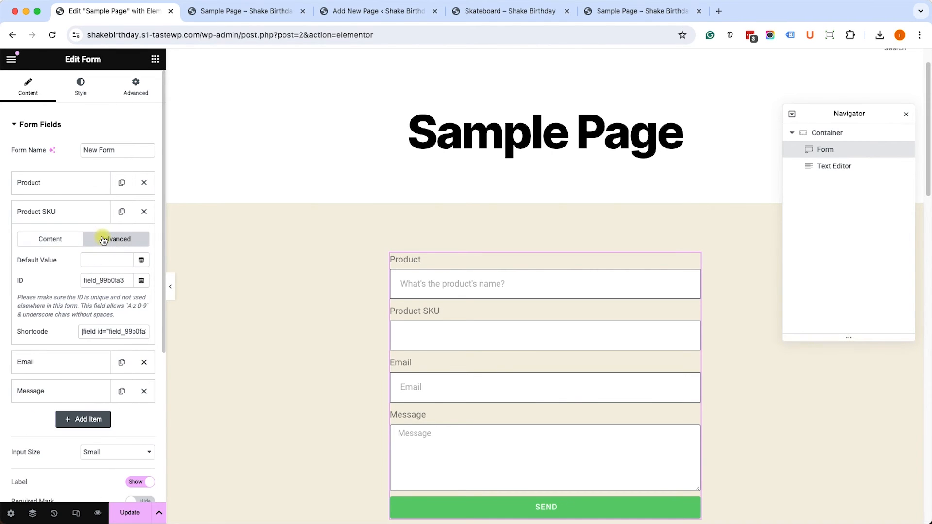
pyautogui.moveTo(82, 260)
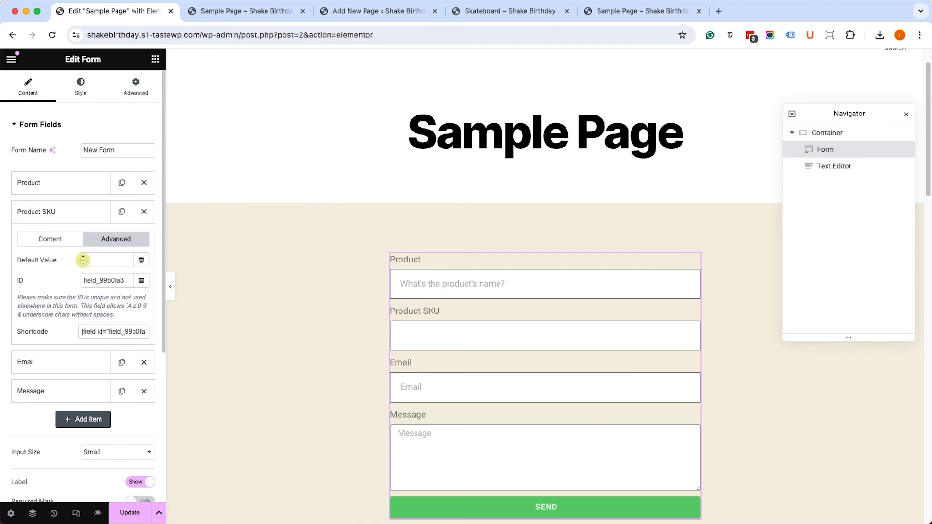
pyautogui.moveTo(142, 260)
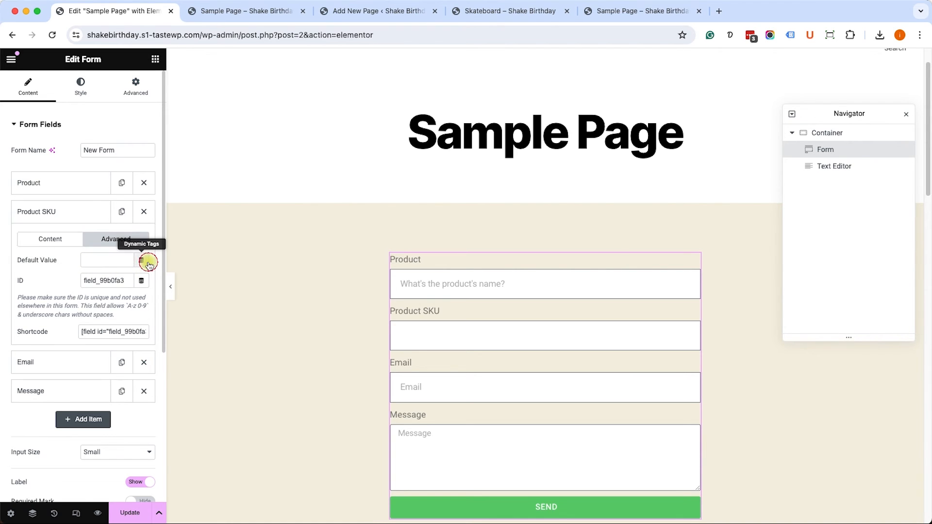
pyautogui.click(141, 260)
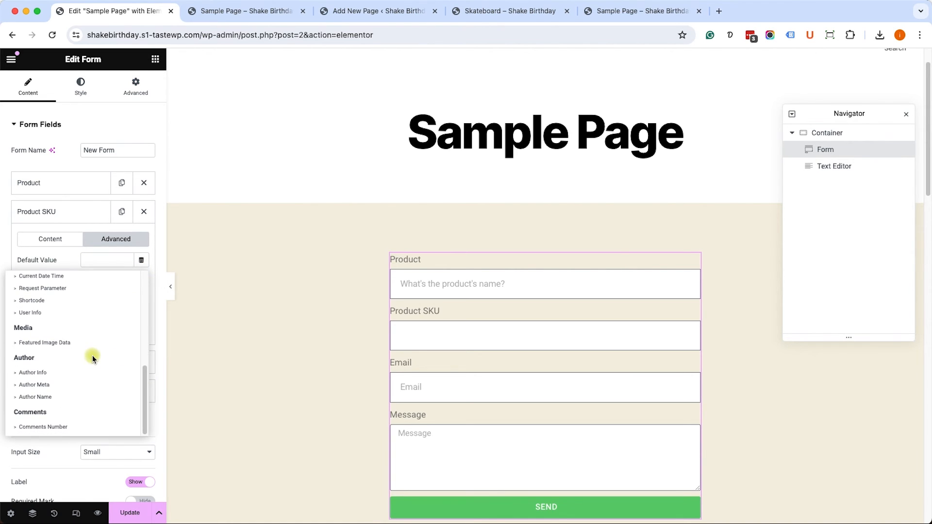
pyautogui.click(42, 288)
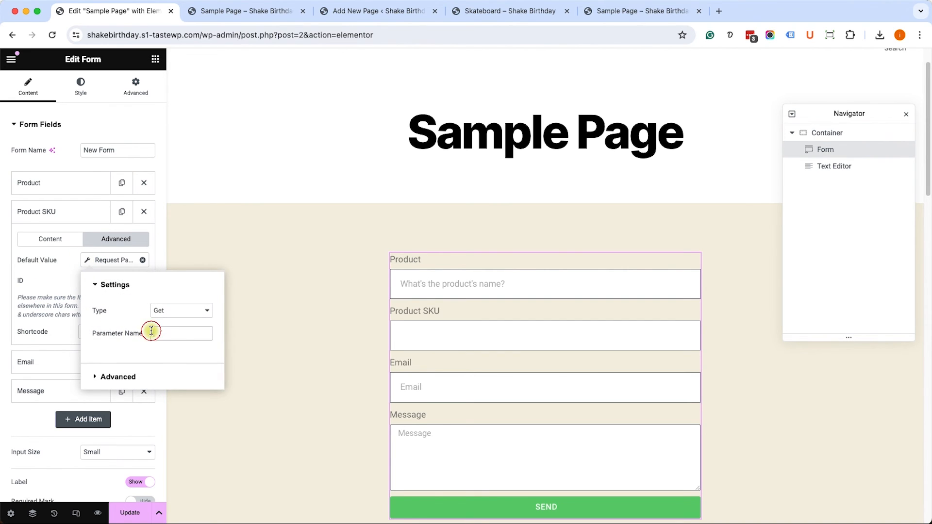
pyautogui.write('prodid')
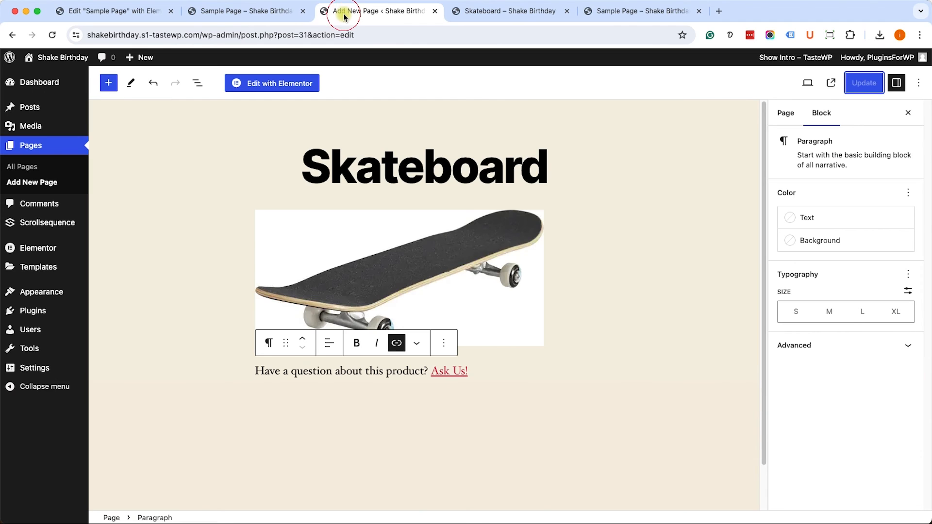
# Step: Update the Skateboard page, reload it and follow Ask Us! to see Product 'Skatebord' and Product SKU 31 pre-filled
pyautogui.click(244, 11)
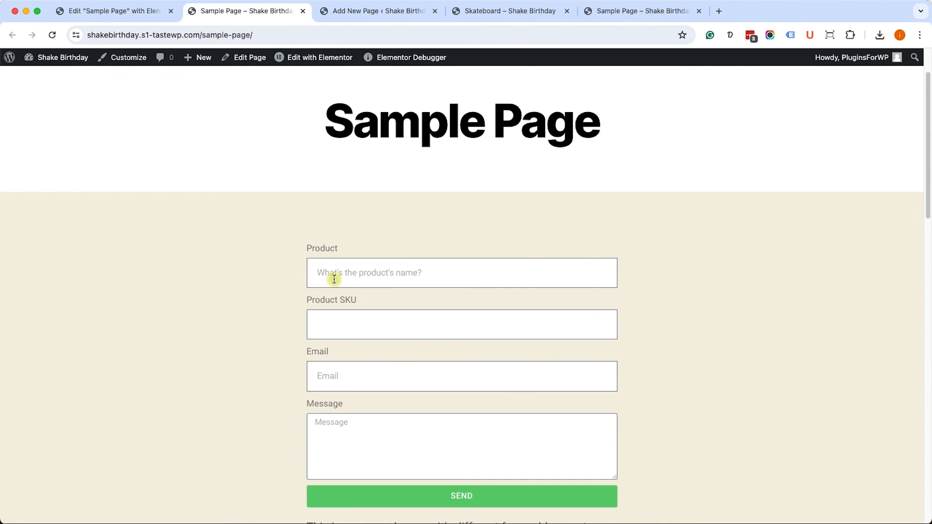
pyautogui.moveTo(625, 38)
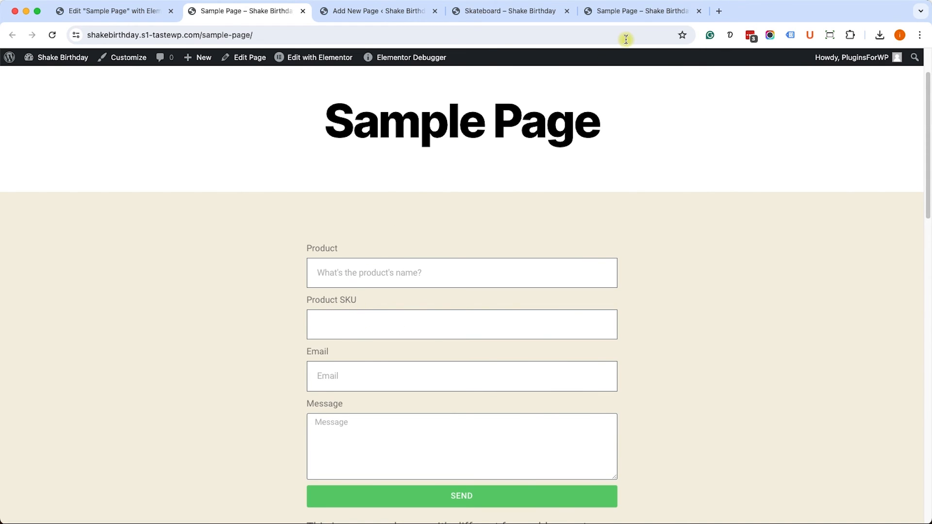
pyautogui.click(508, 11)
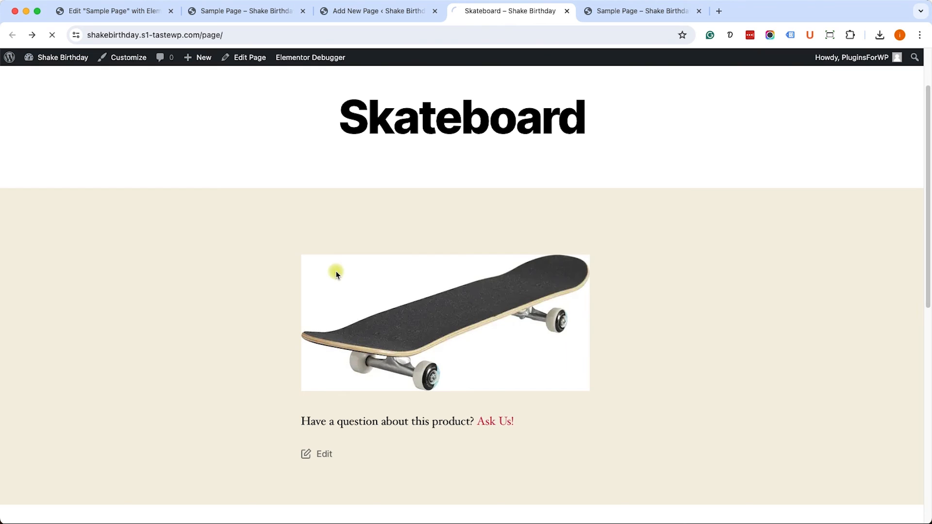
pyautogui.moveTo(494, 421)
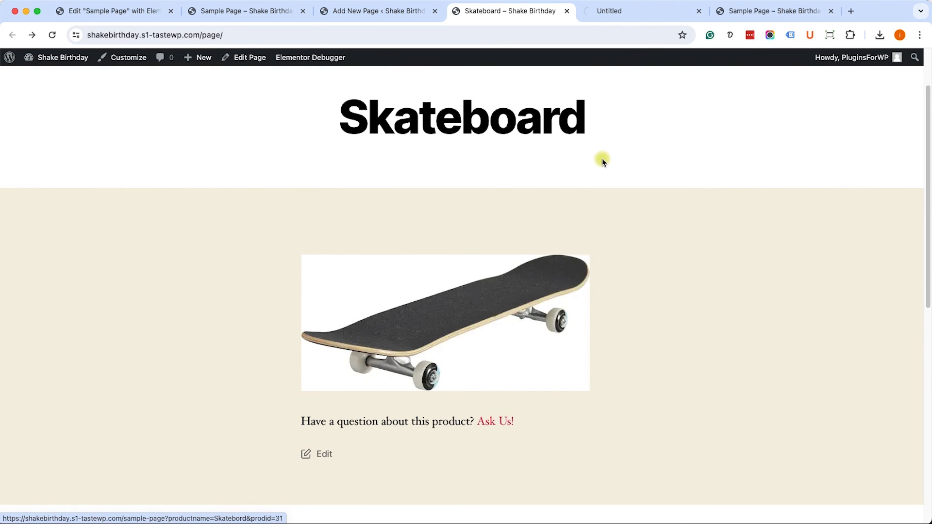
pyautogui.click(495, 422)
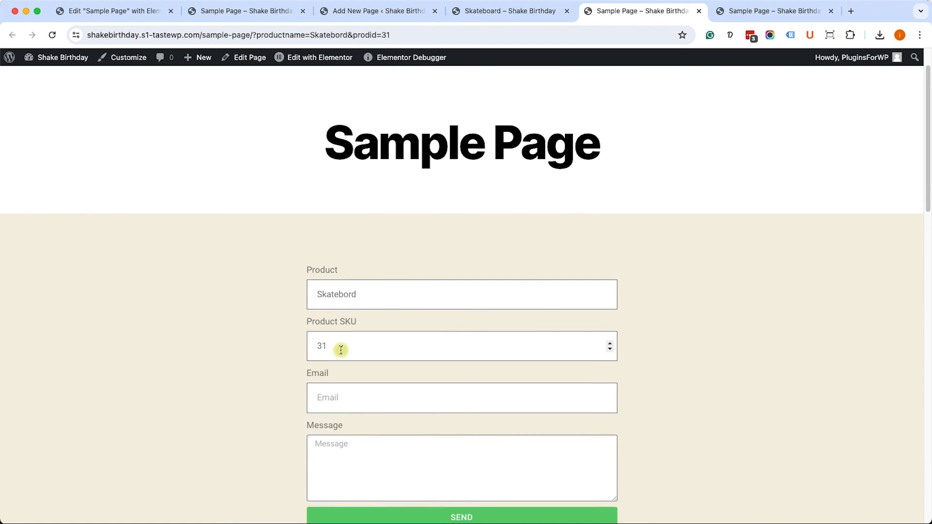
pyautogui.scroll(-3)
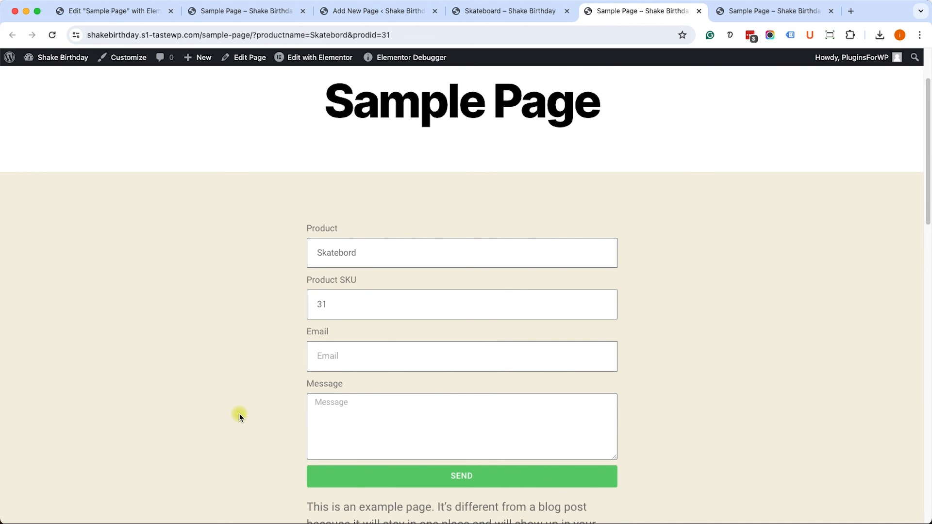
pyautogui.moveTo(882, 520)
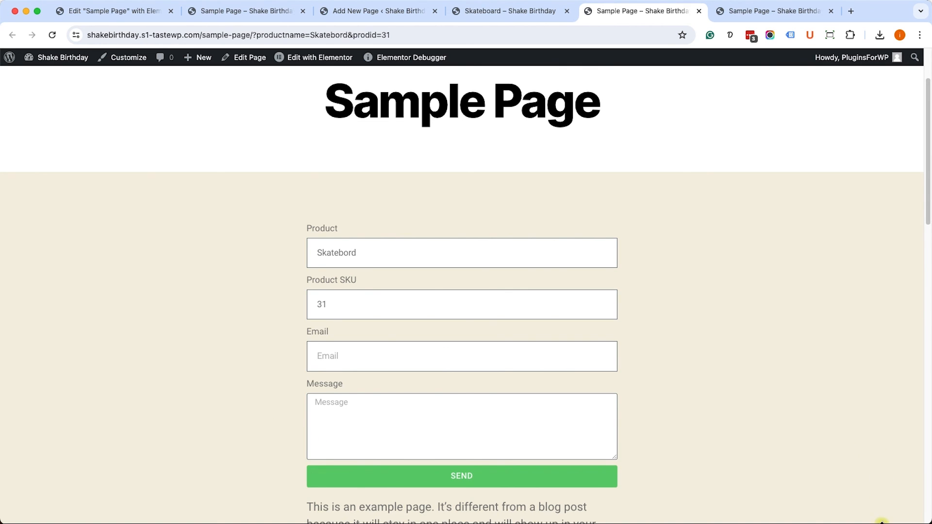